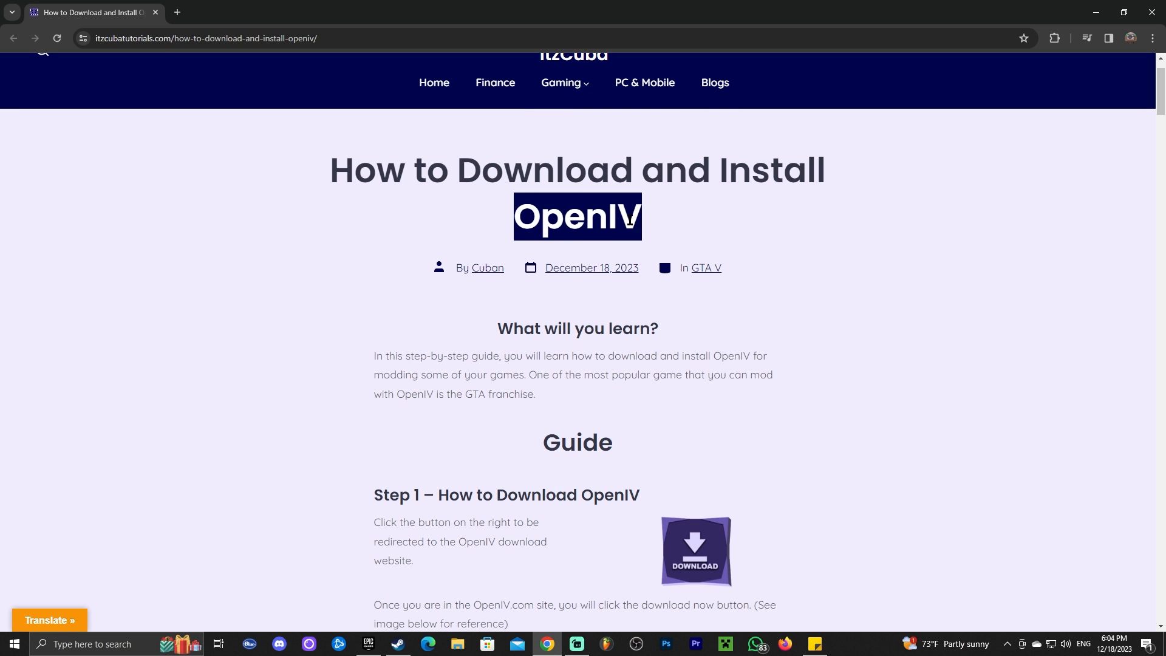
Scroll down to the DOWNLOAD image and reach the OpenIV website in a new tab
scroll(down, 3)
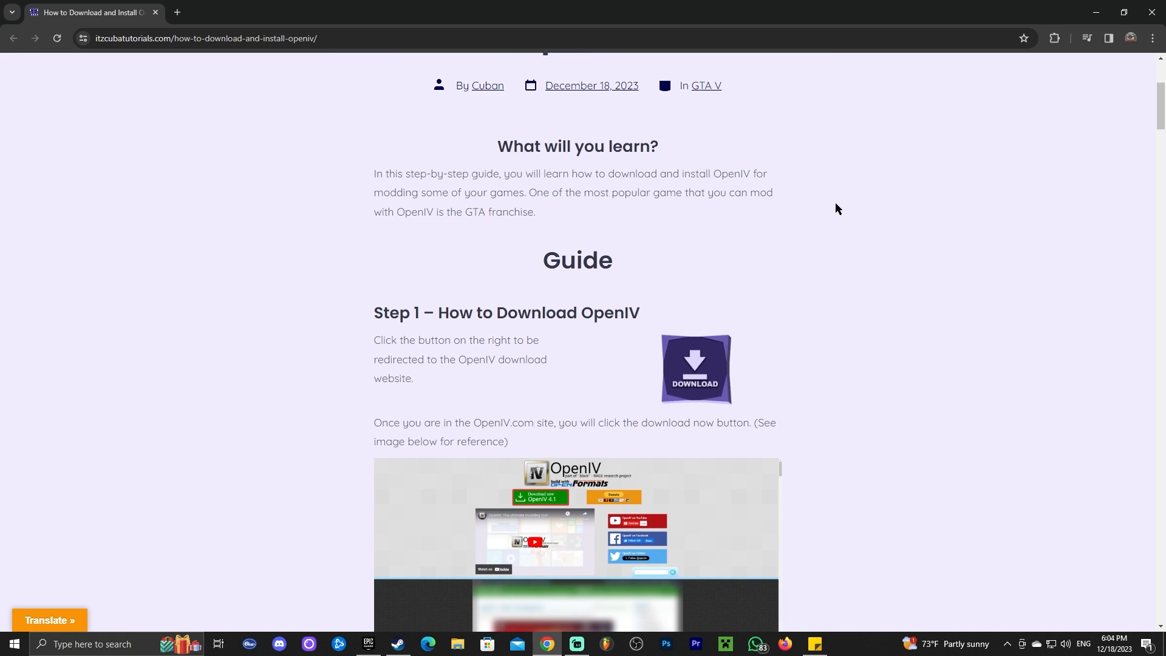
scroll(down, 3)
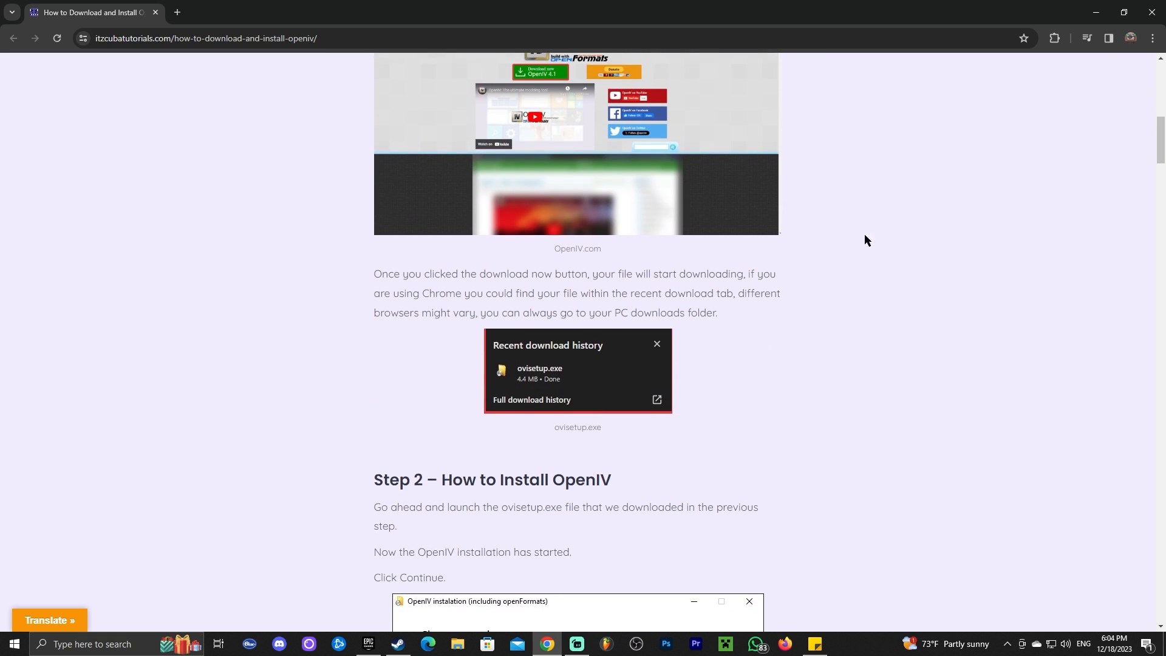
scroll(down, 3)
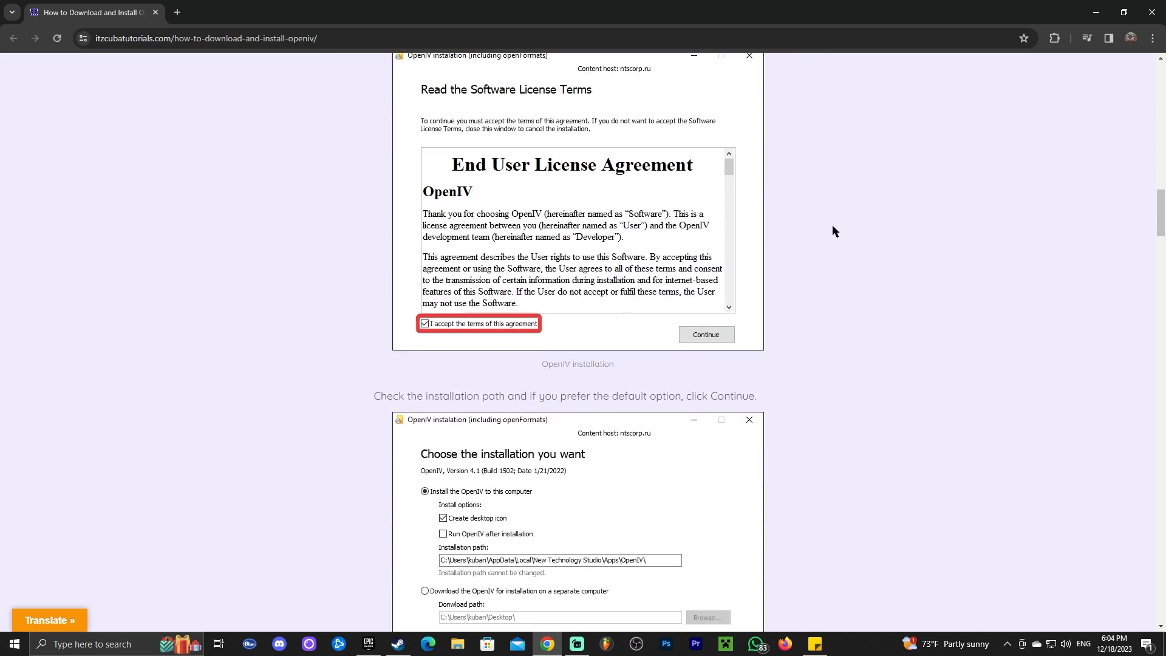
scroll(down, 3)
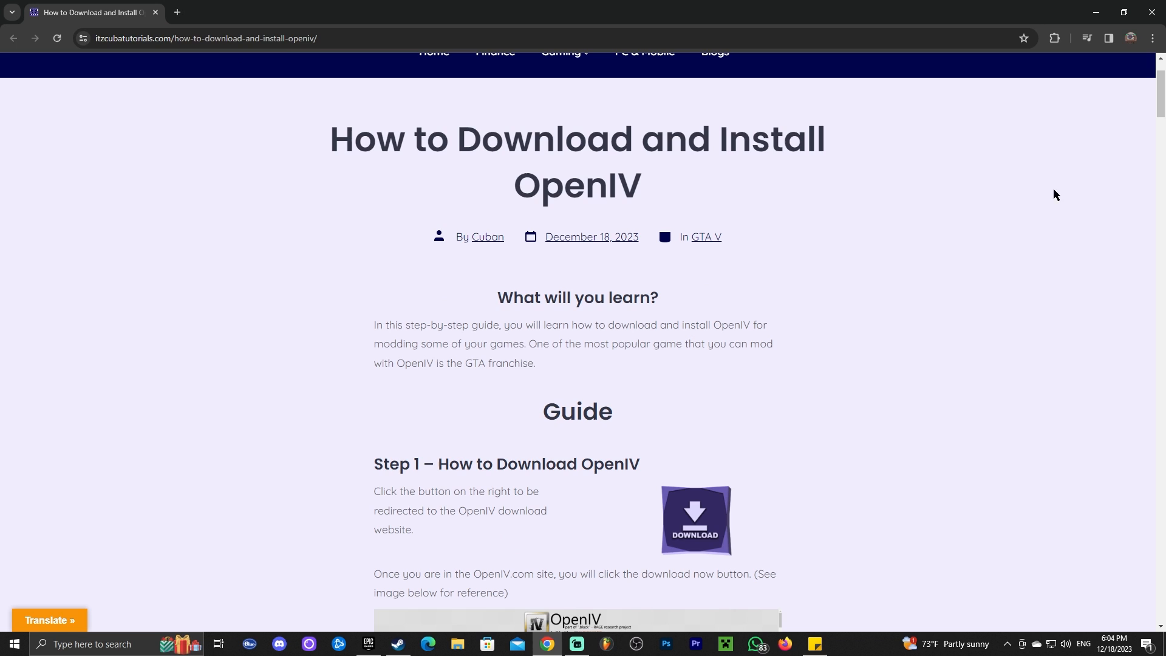
scroll(down, 3)
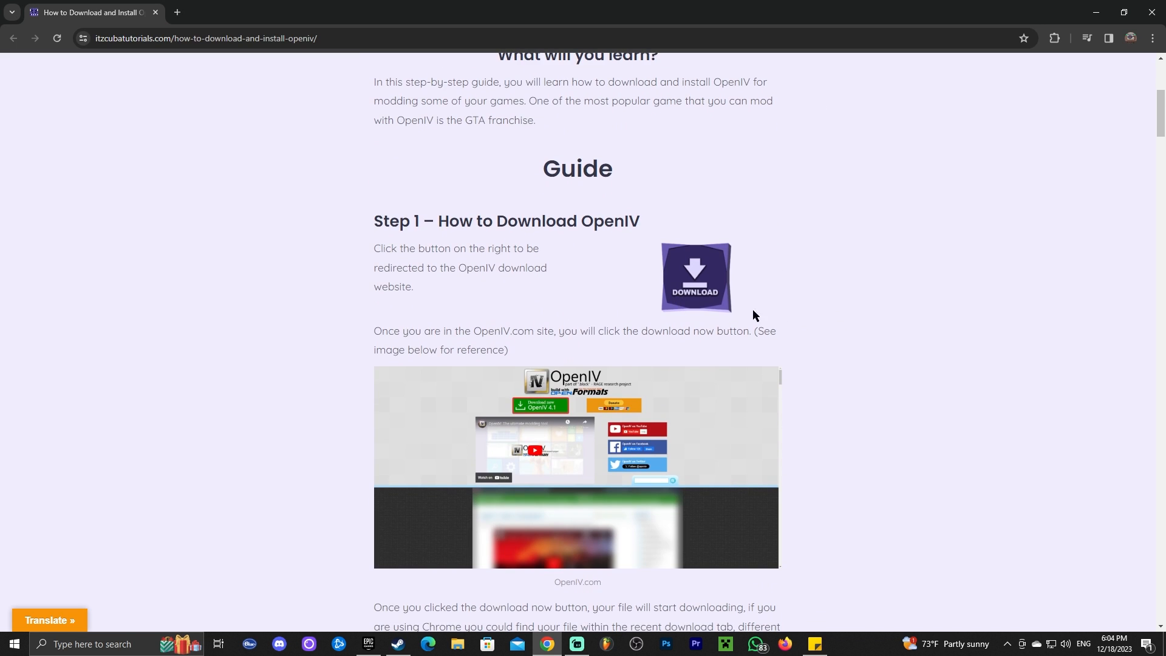
mouse_move(939, 312)
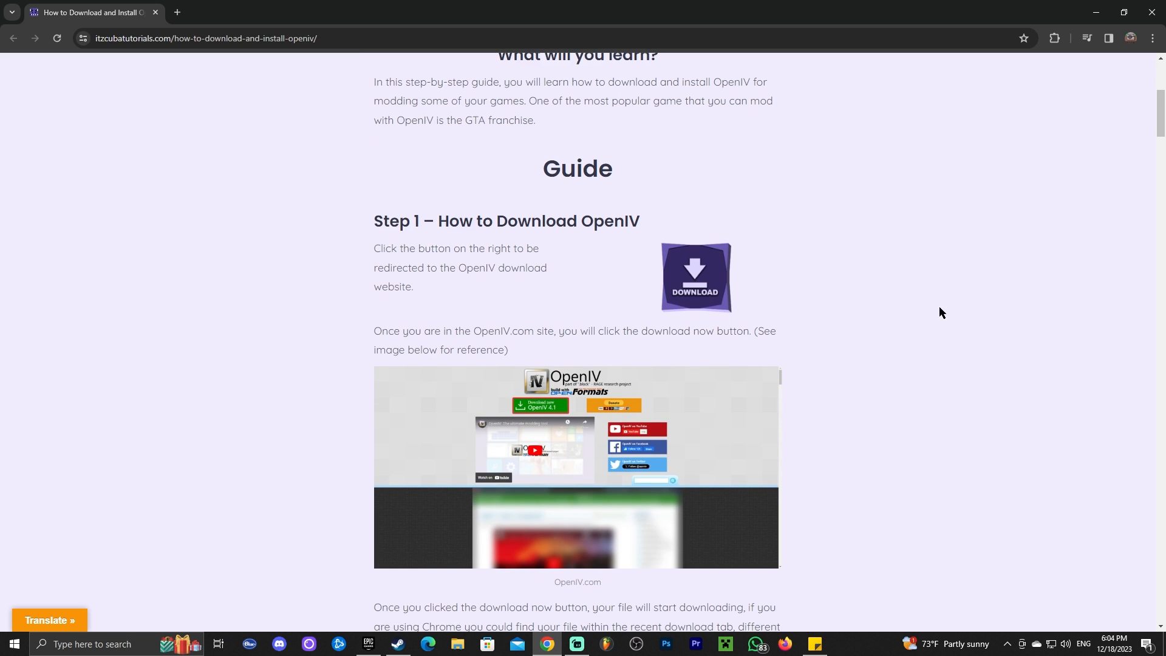
scroll(down, 3)
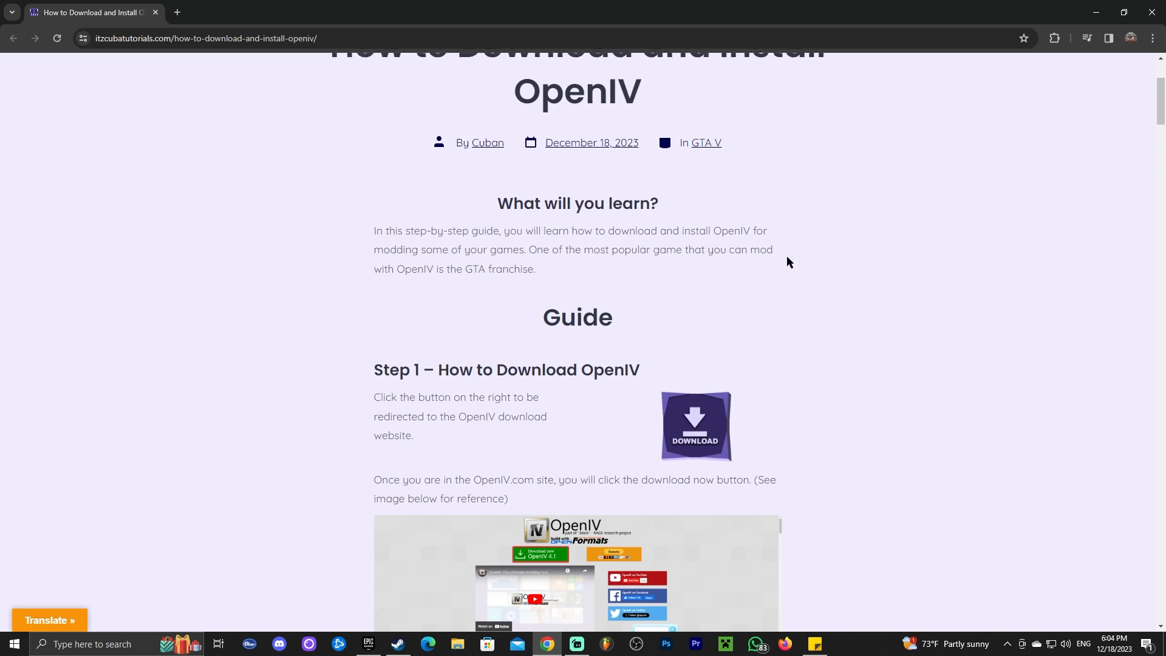
scroll(down, 3)
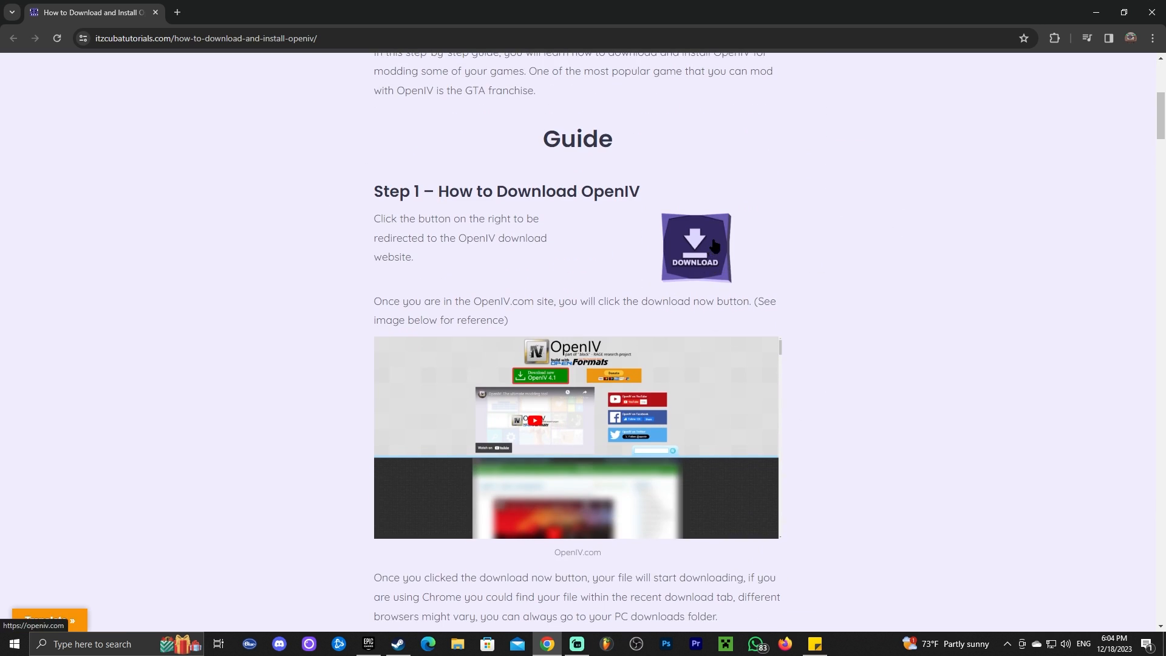
click(694, 246)
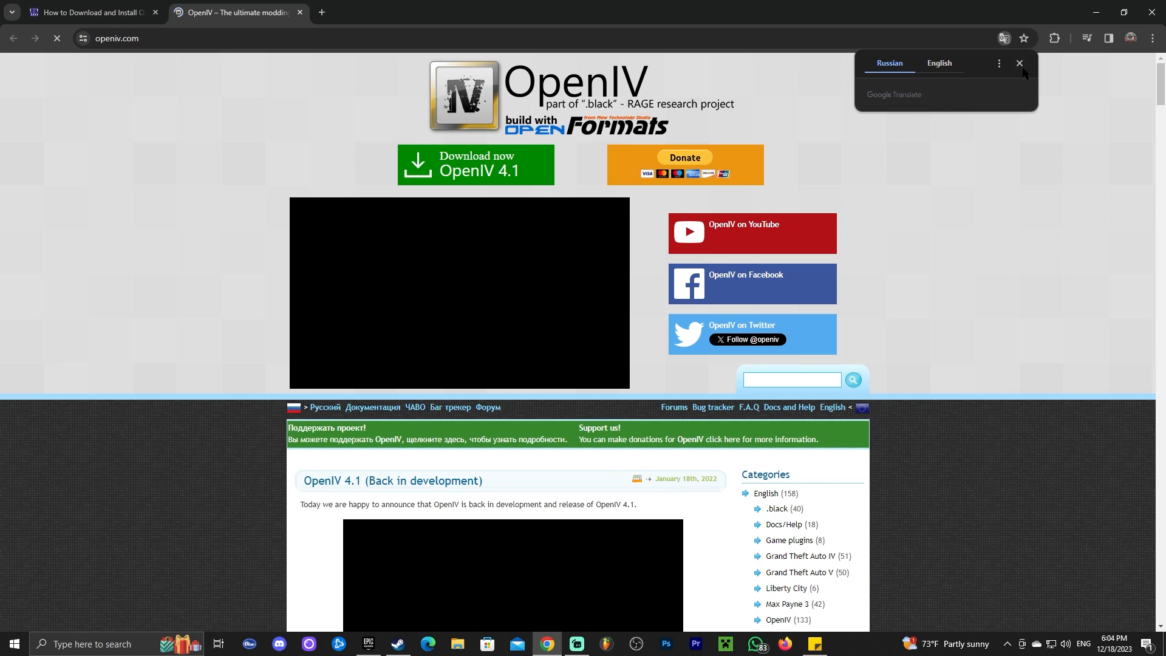
Dismiss the Google Translate popup and start the OpenIV 4.1 download
click(1020, 63)
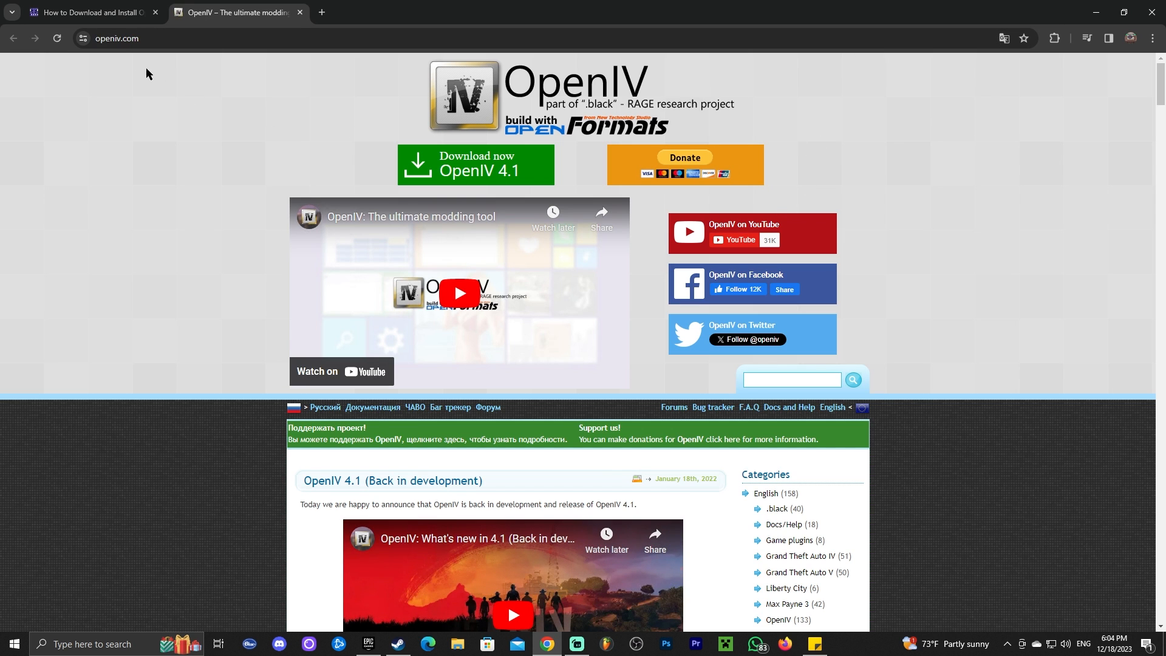
mouse_move(724, 226)
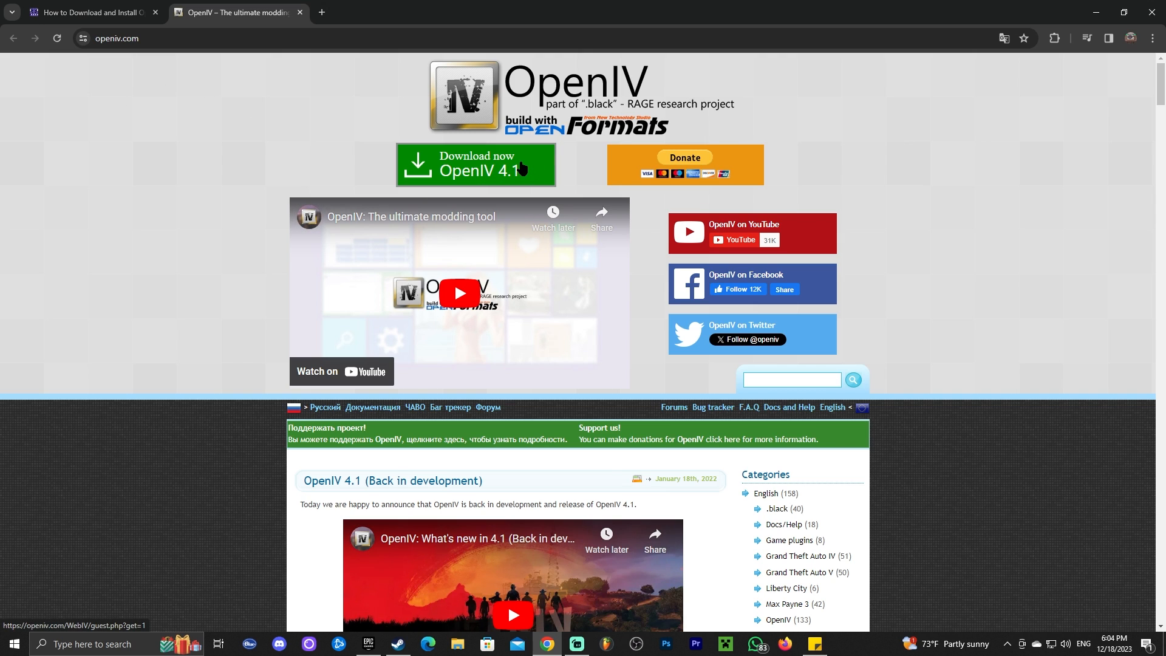
click(474, 165)
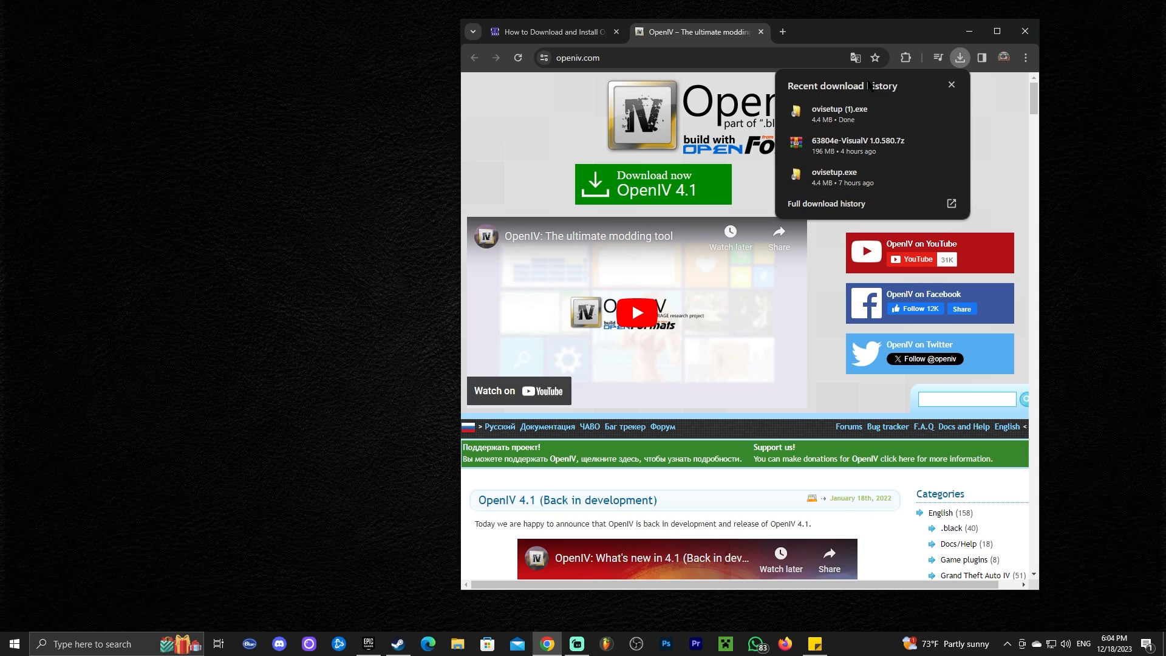
mouse_move(873, 115)
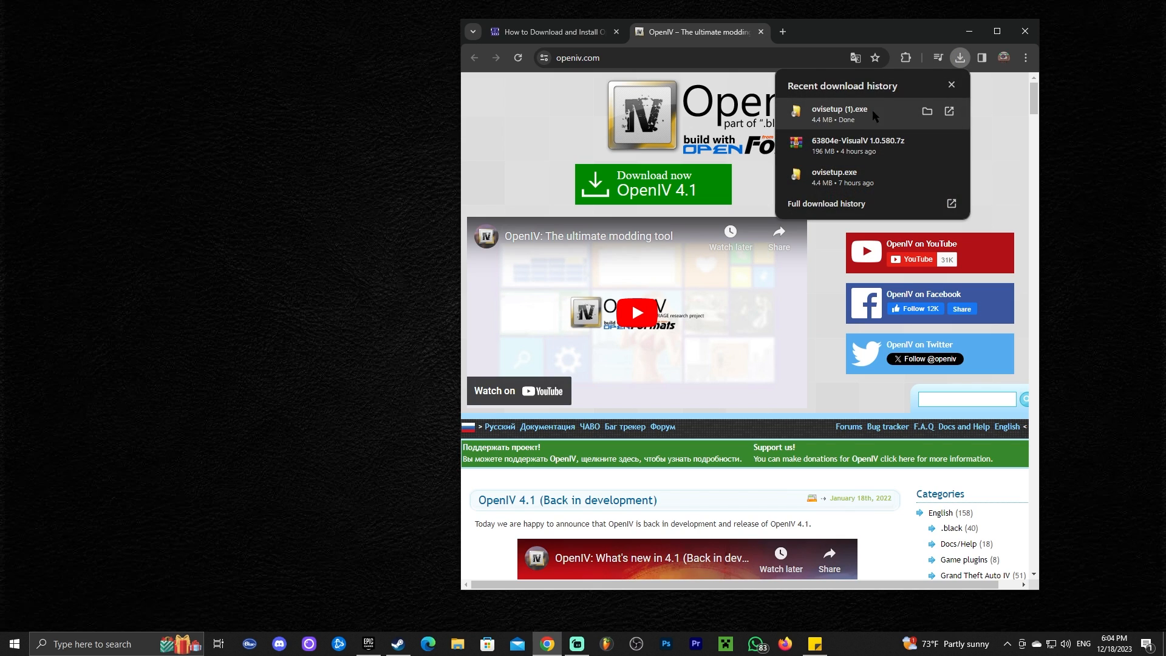
mouse_move(959, 58)
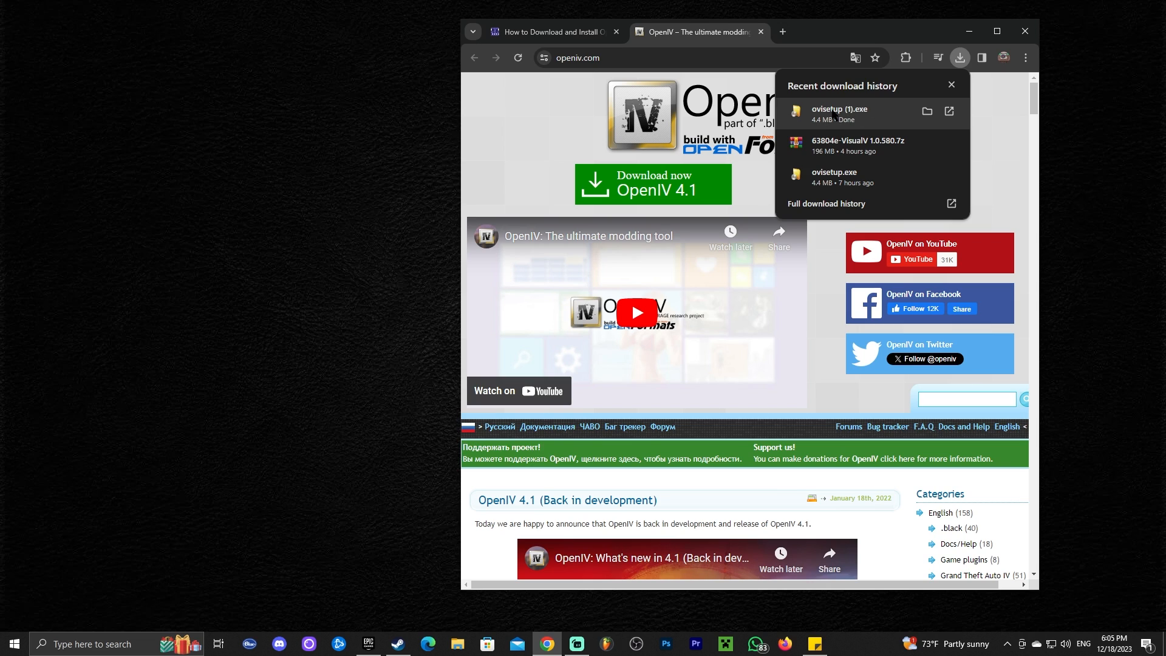
mouse_move(868, 114)
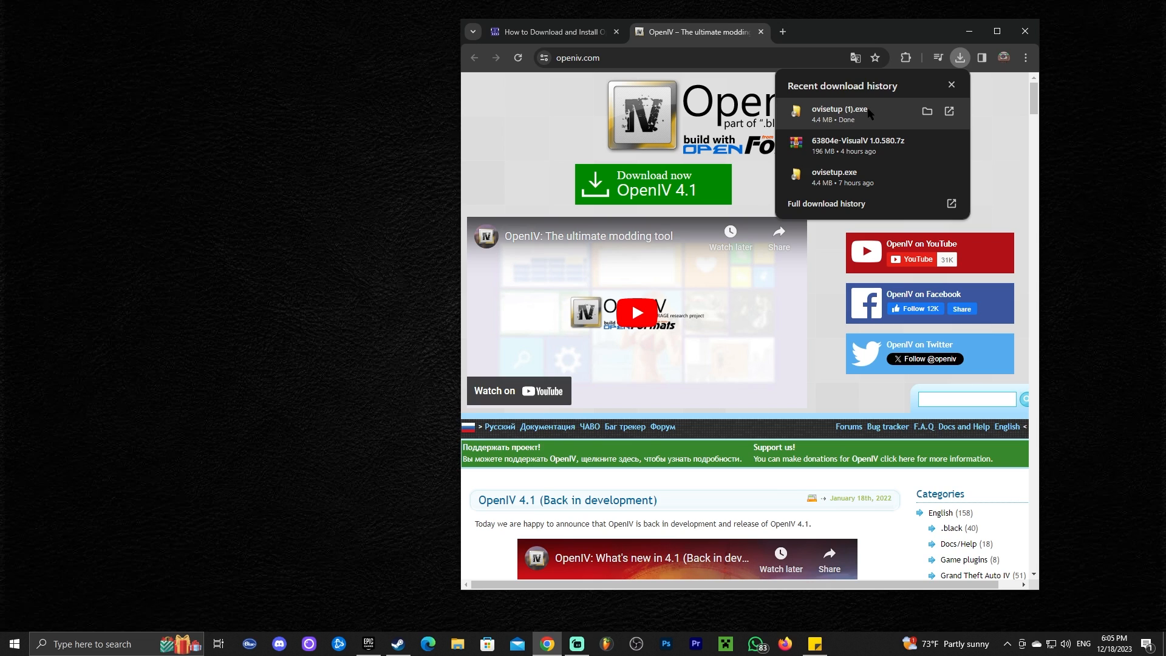
Drag ovisetup (1).exe from the download history panel onto the desktop
drag(839, 112, 417, 190)
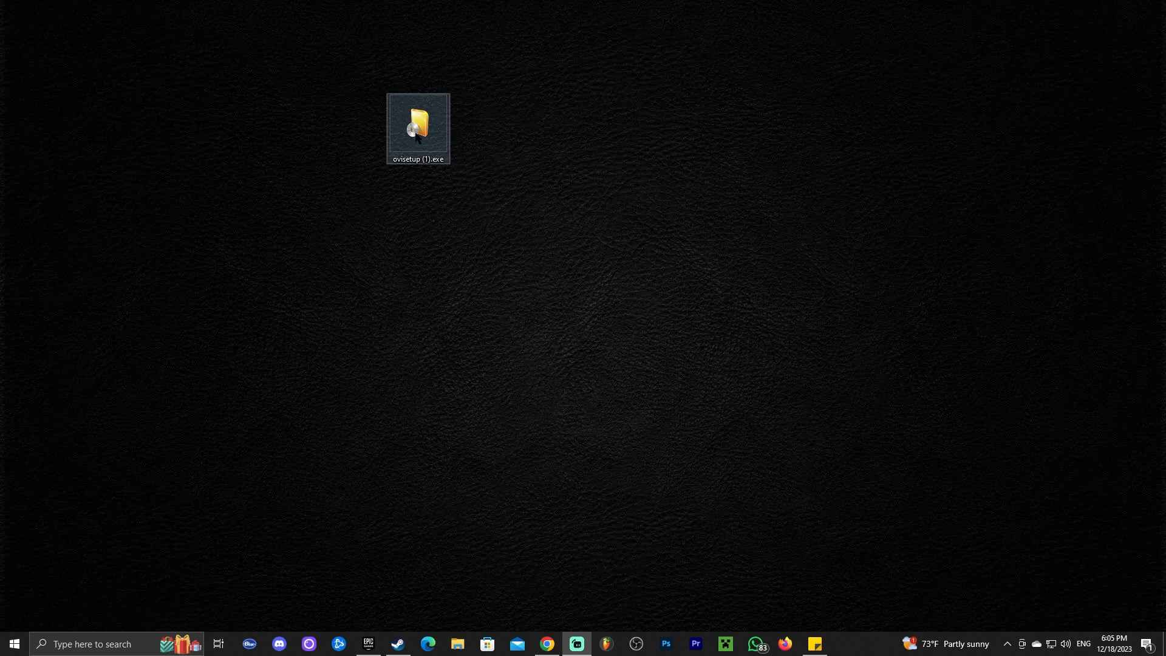
Move ovisetup (1).exe to the desktop centre and run the installer
drag(417, 127, 546, 217)
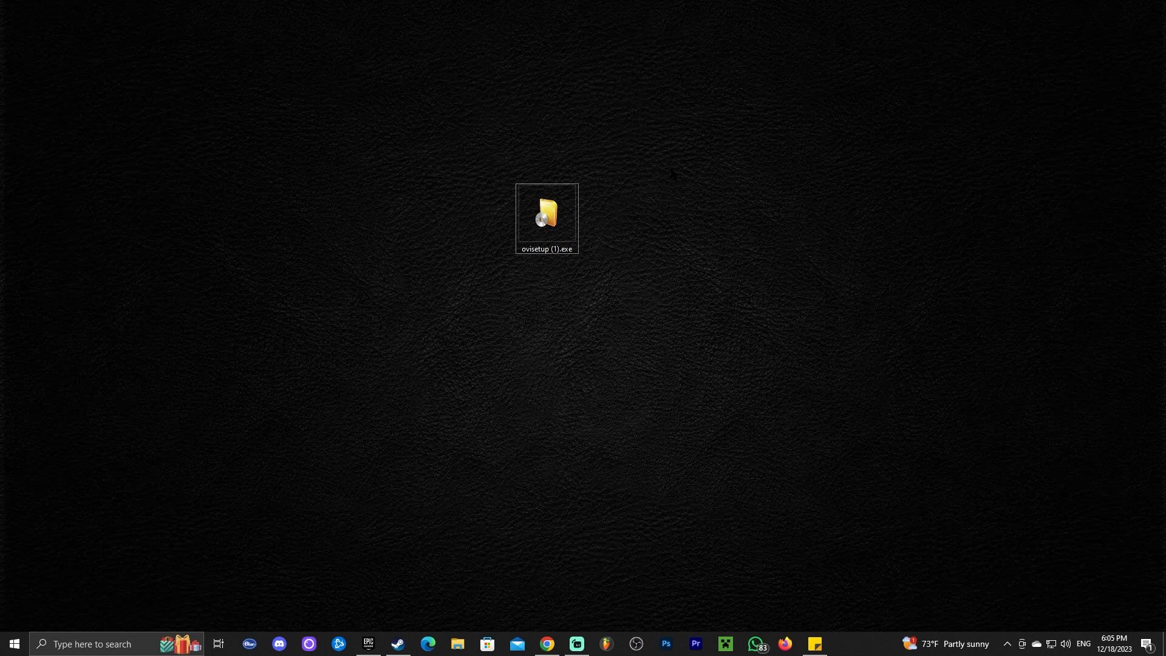
mouse_move(586, 332)
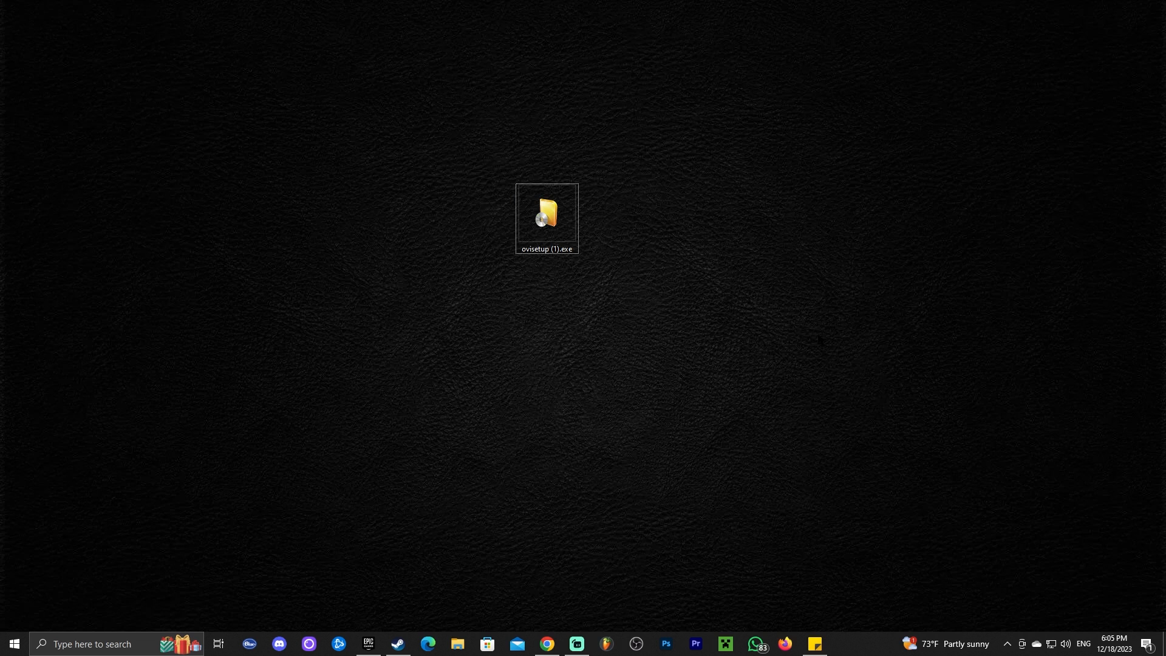
click(546, 216)
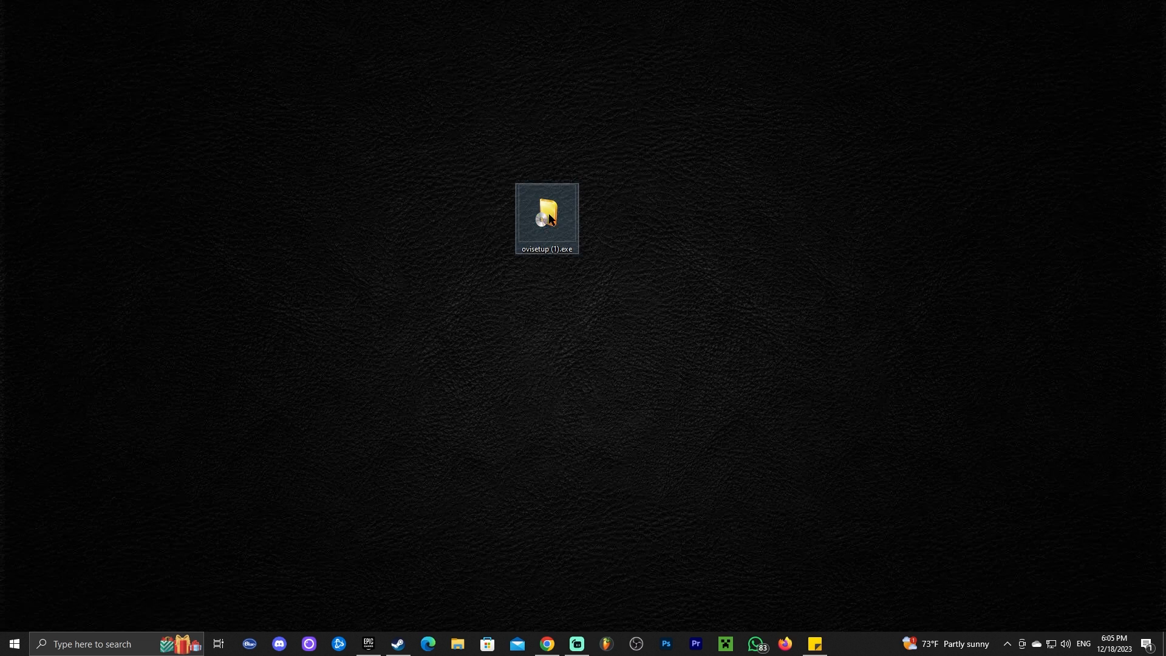
double_click(545, 218)
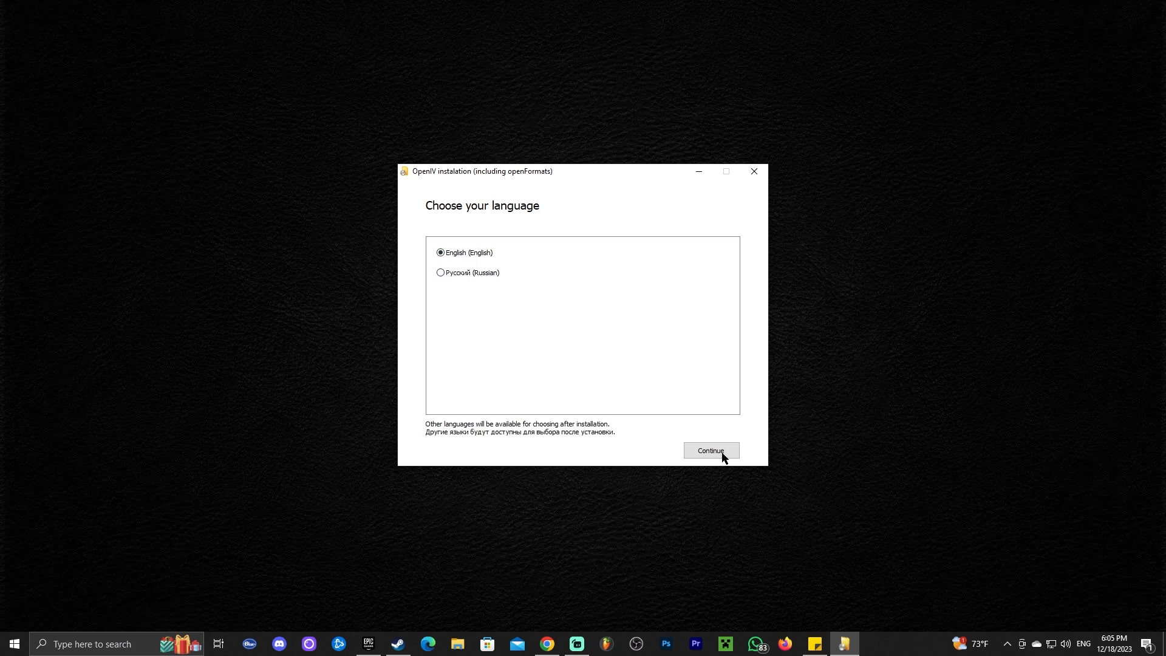
Install OpenIV in English with default options, approving the 20.4 Mb download, then close the installer
click(709, 449)
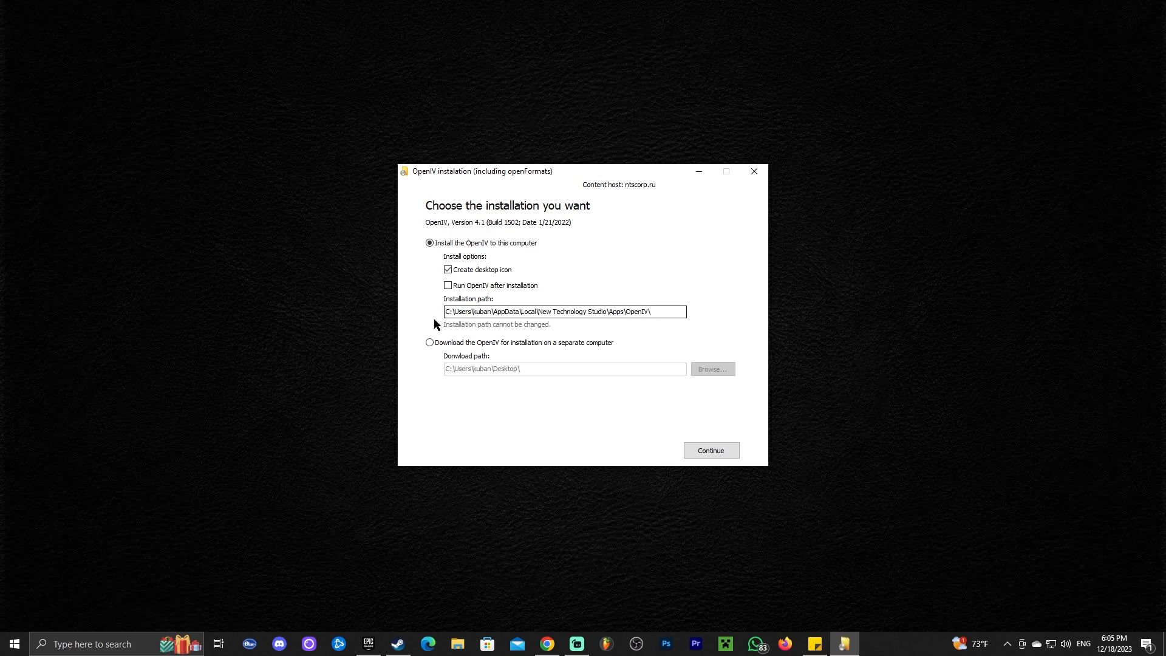
mouse_move(588, 329)
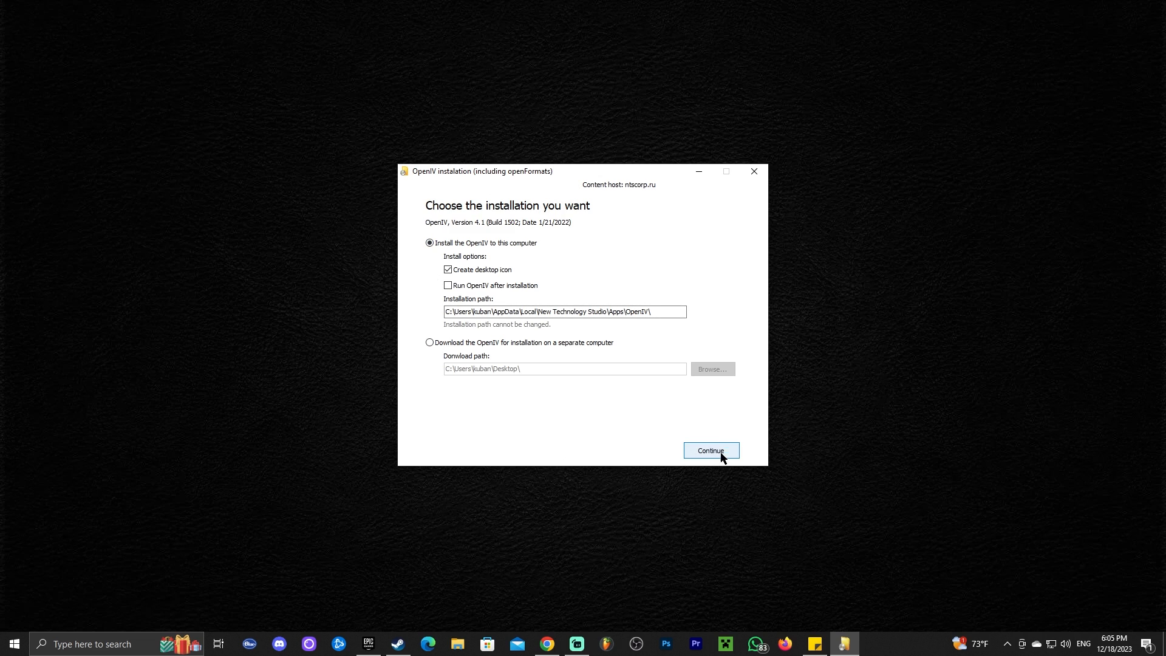
click(709, 449)
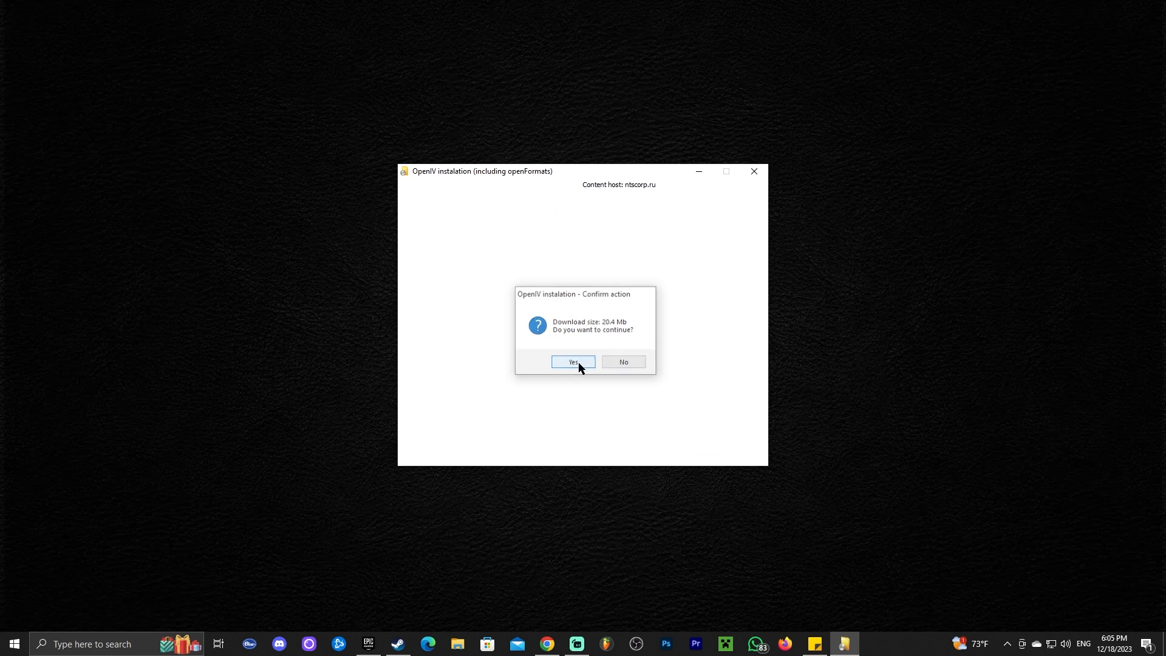
click(572, 362)
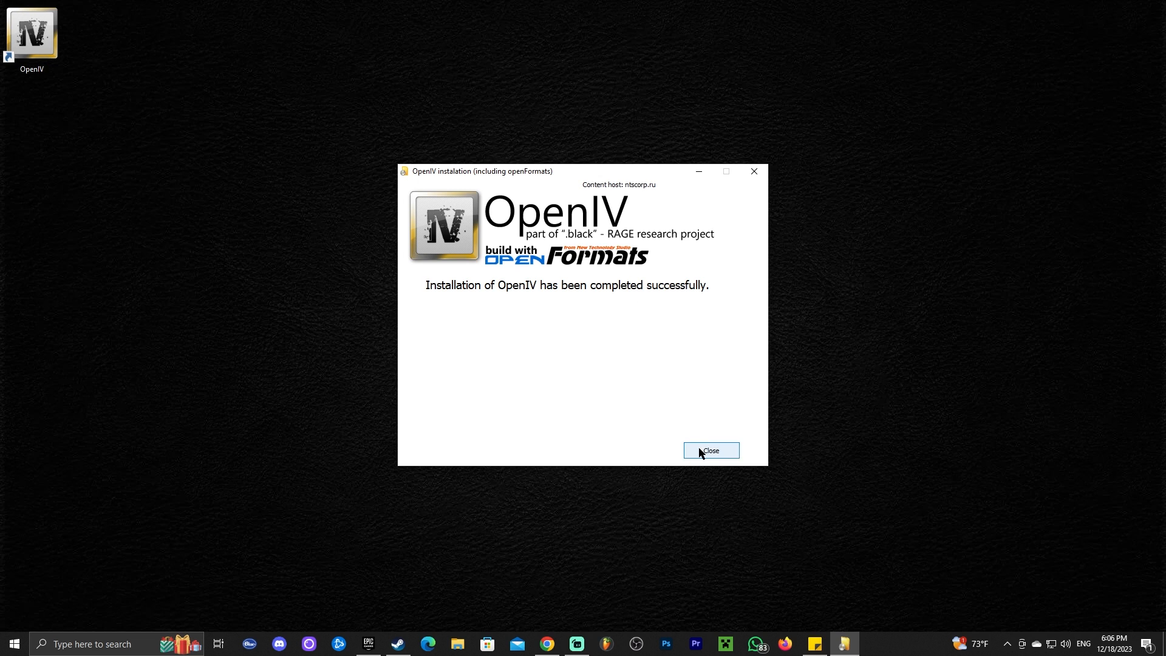
mouse_move(667, 329)
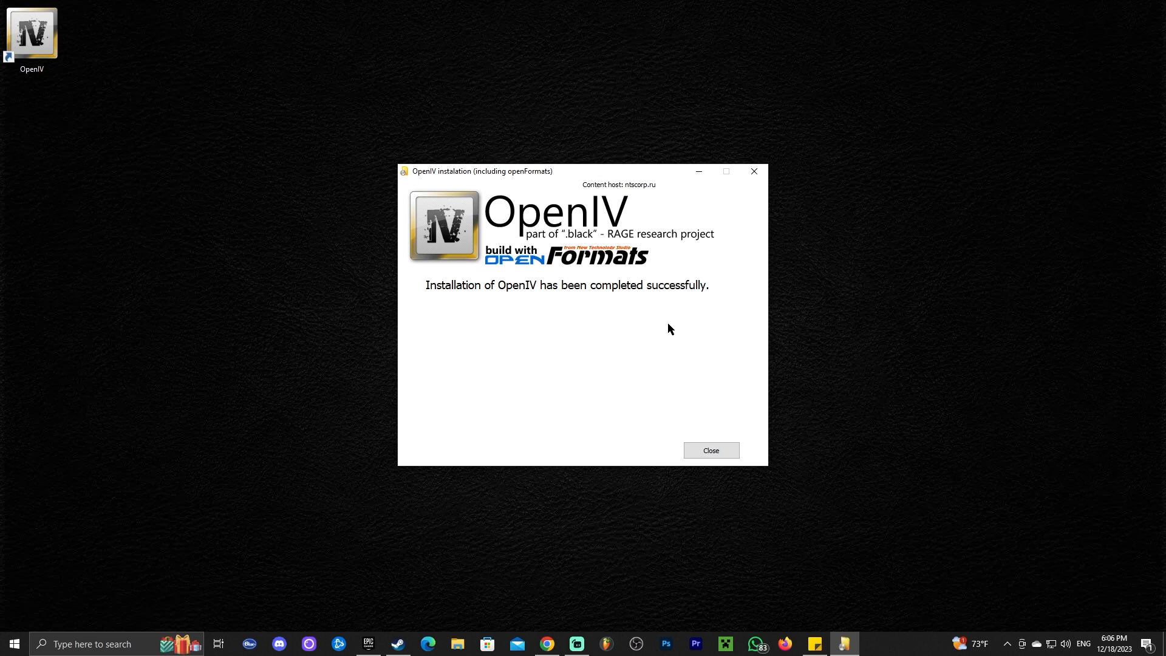
click(709, 450)
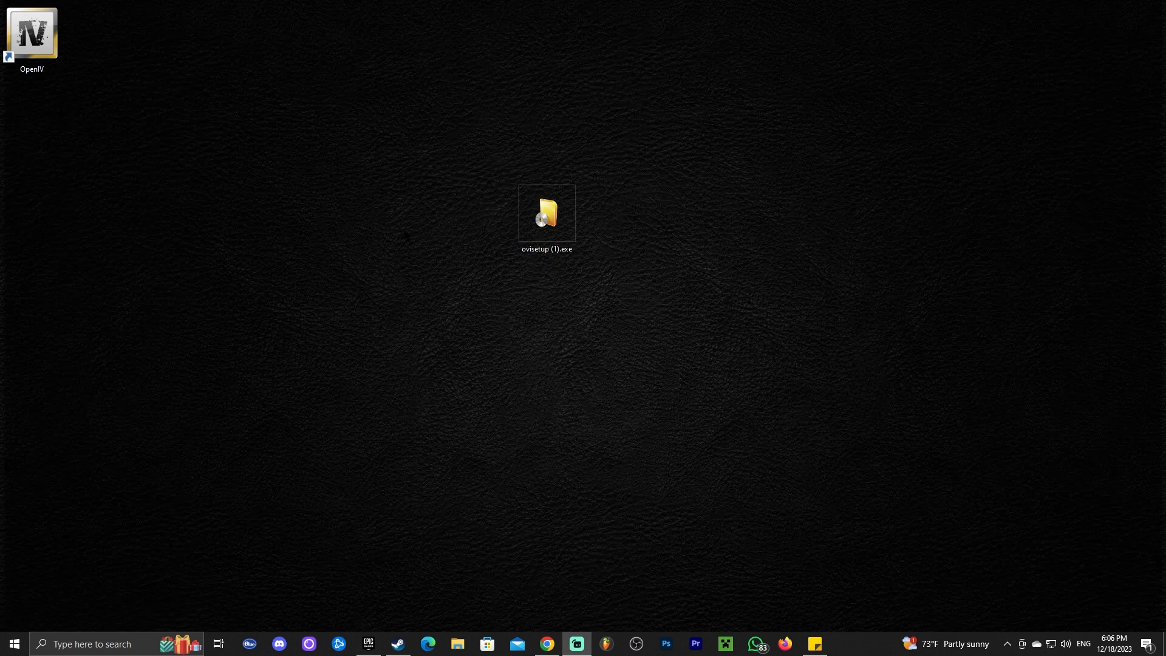
Move the OpenIV shortcut beside the installer and launch it to the game selection screen
drag(32, 38, 225, 218)
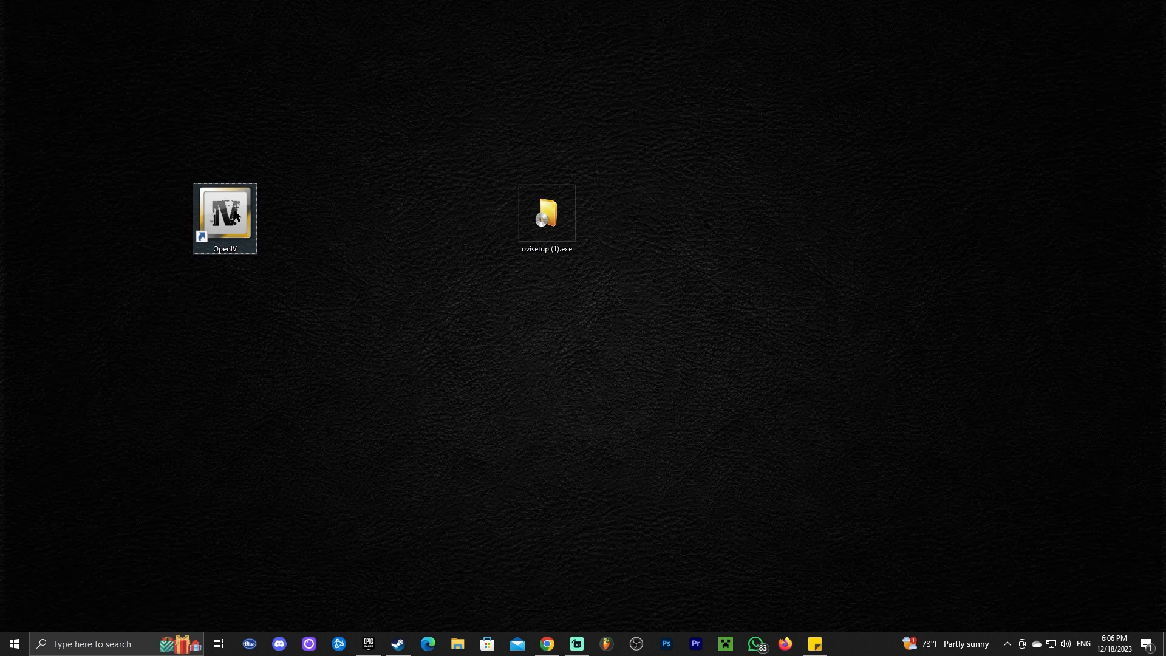
double_click(224, 217)
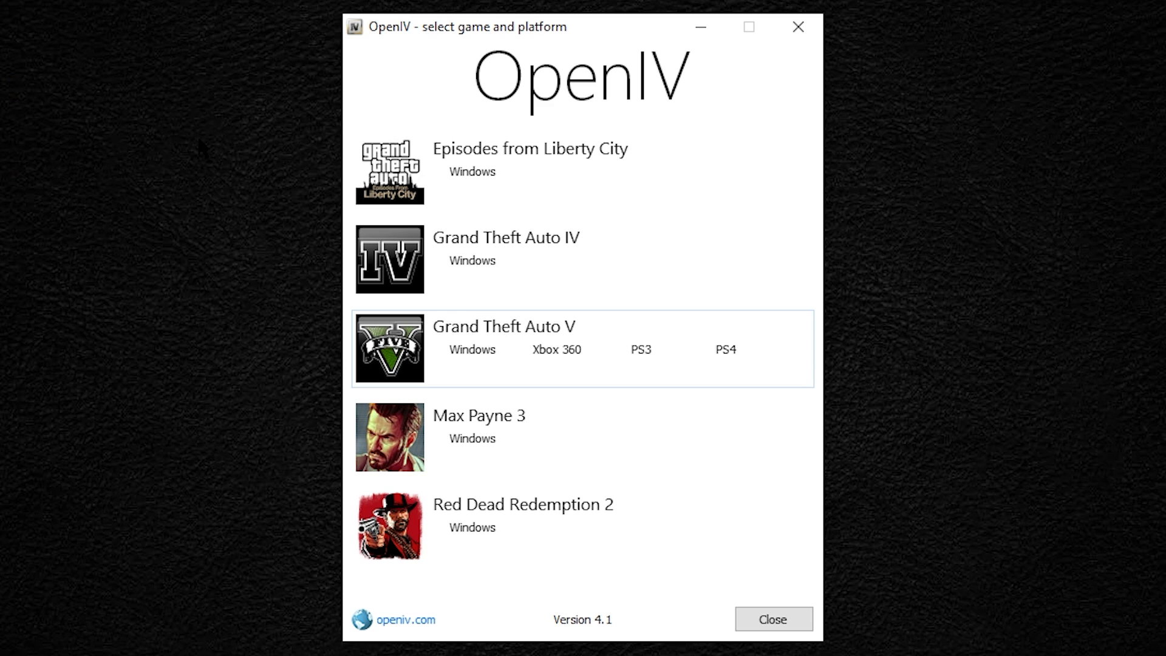
mouse_move(380, 220)
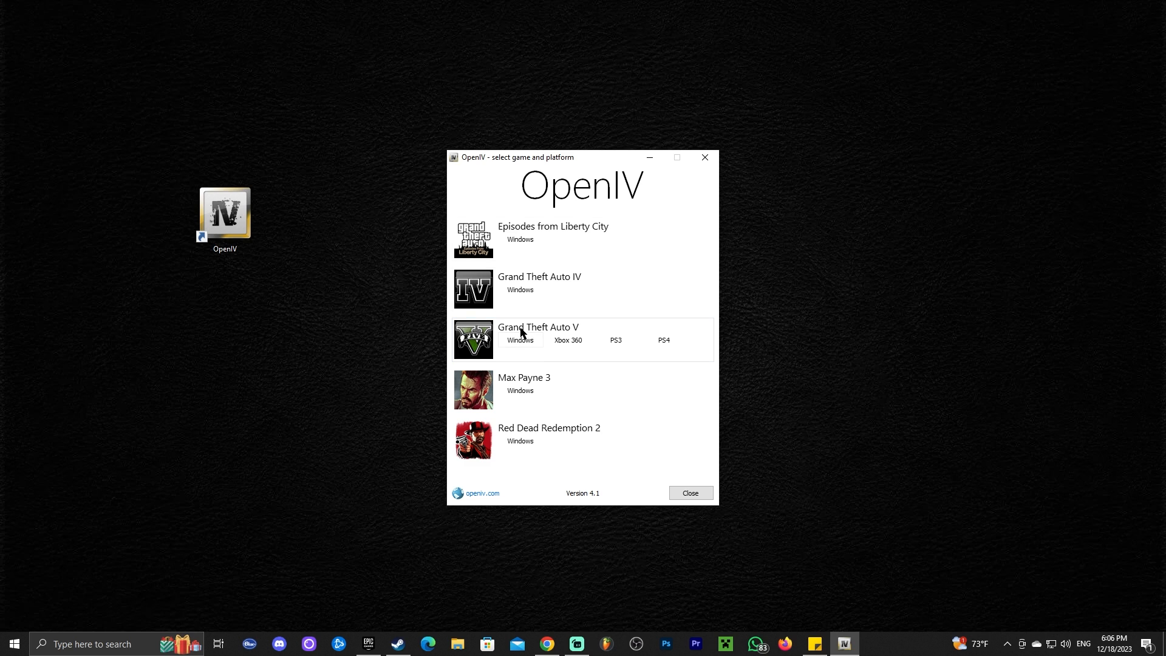
mouse_move(572, 329)
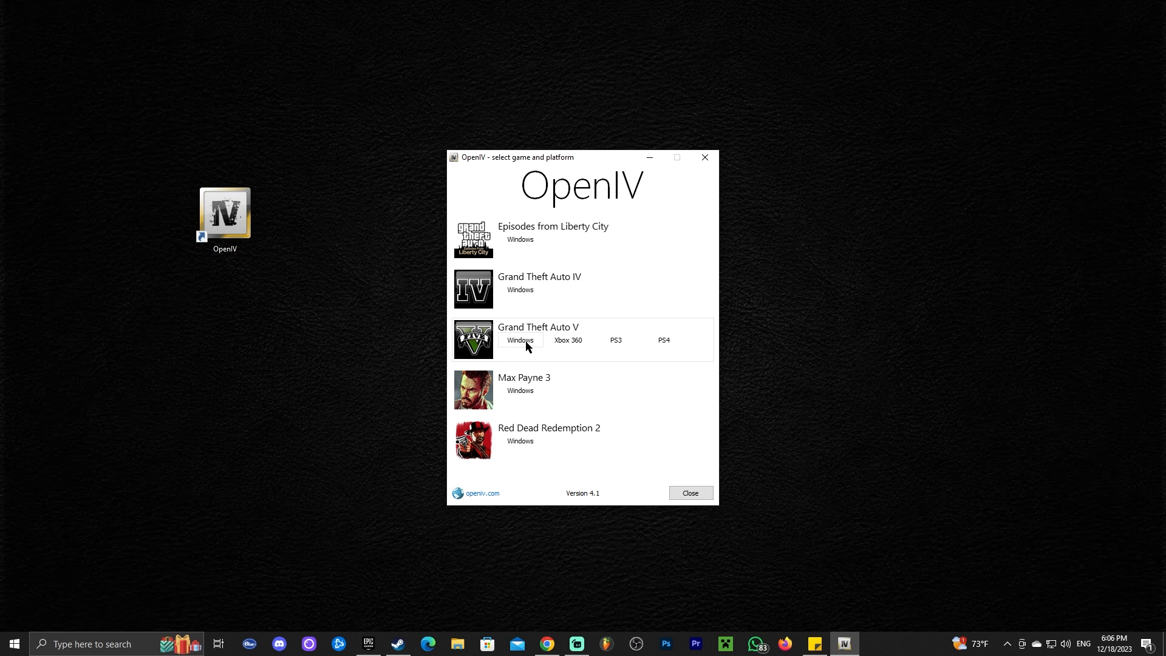
Choose Grand Theft Auto V for Windows so OpenIV asks for the game folder
click(518, 340)
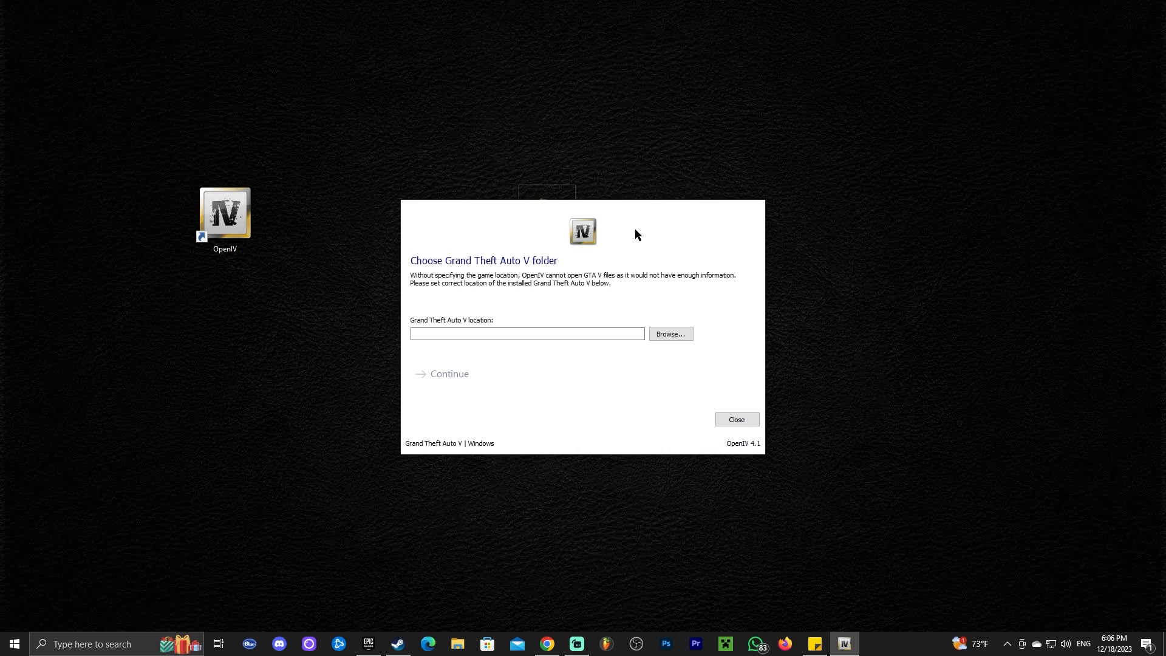
mouse_move(633, 240)
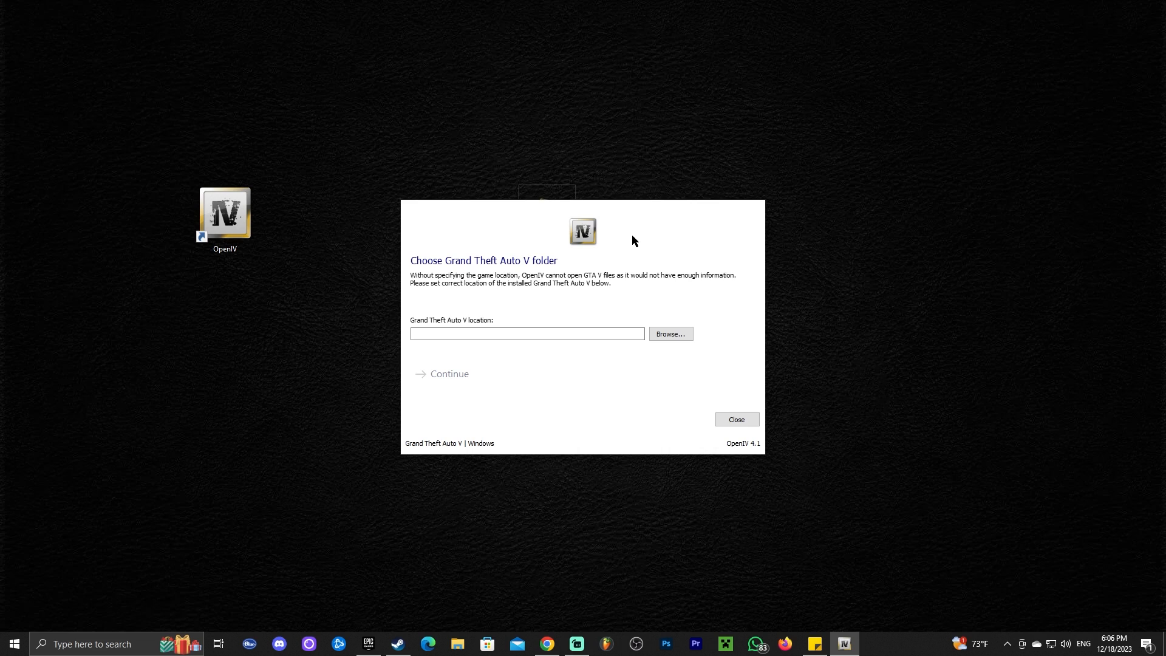
mouse_move(522, 257)
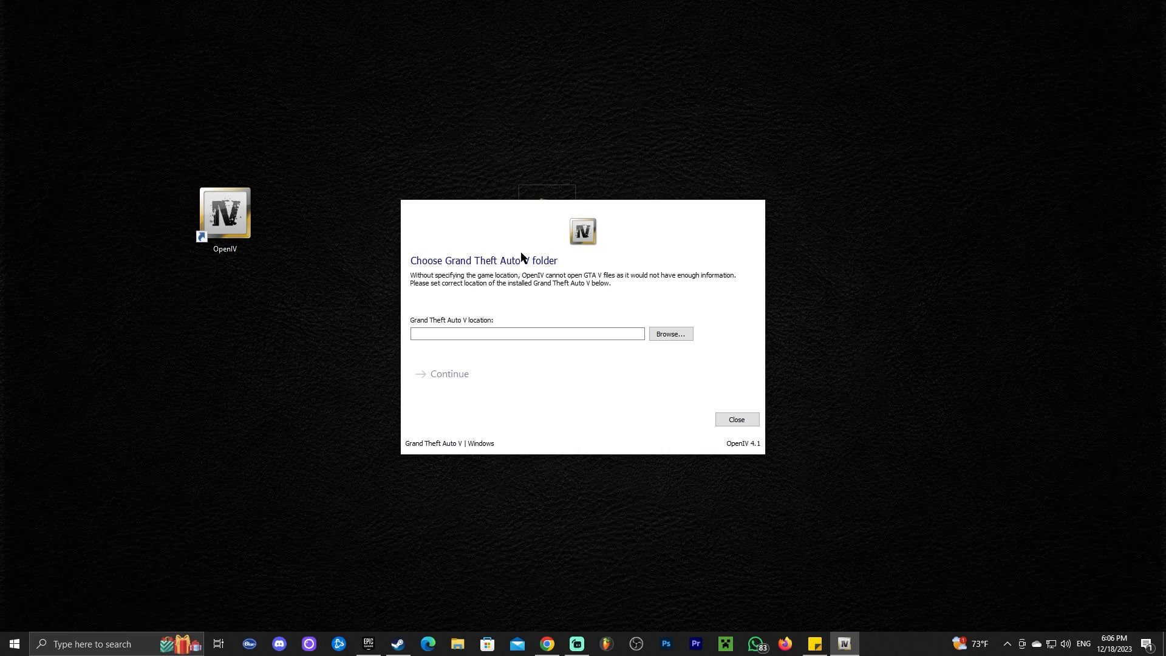
mouse_move(614, 215)
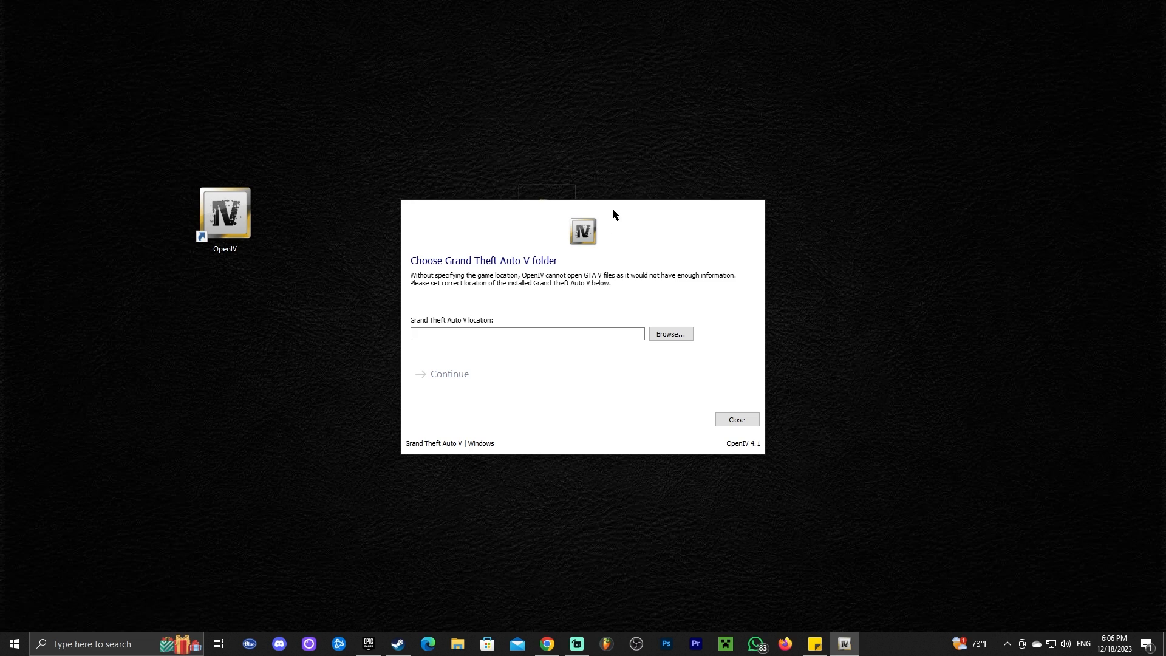
mouse_move(622, 232)
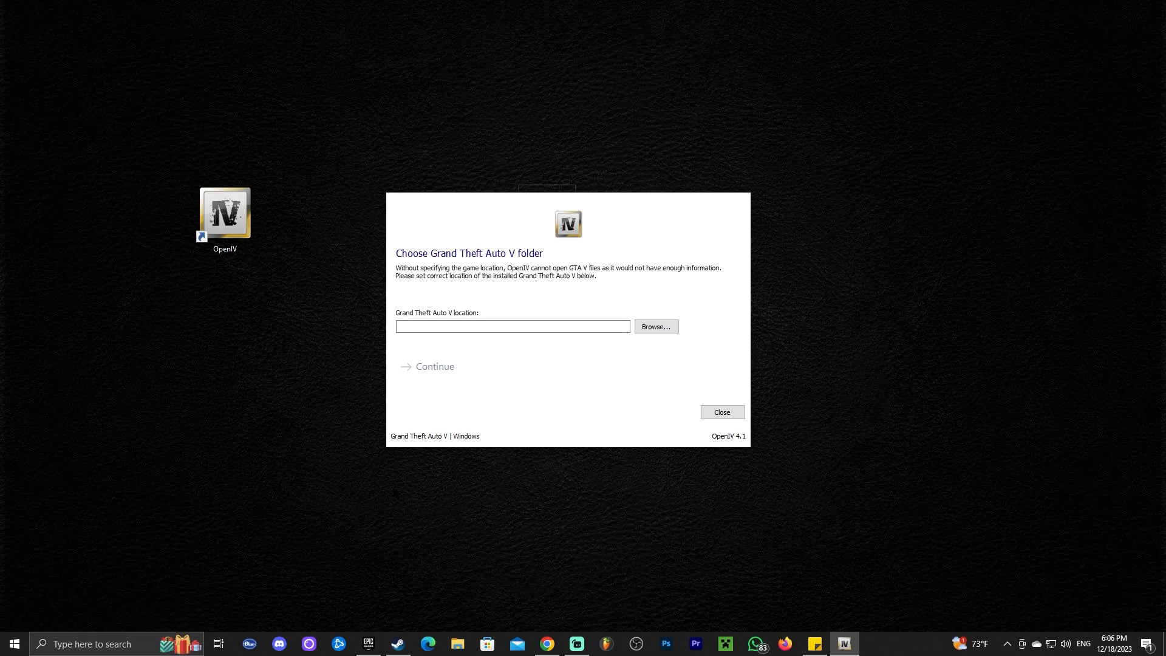
mouse_move(570, 369)
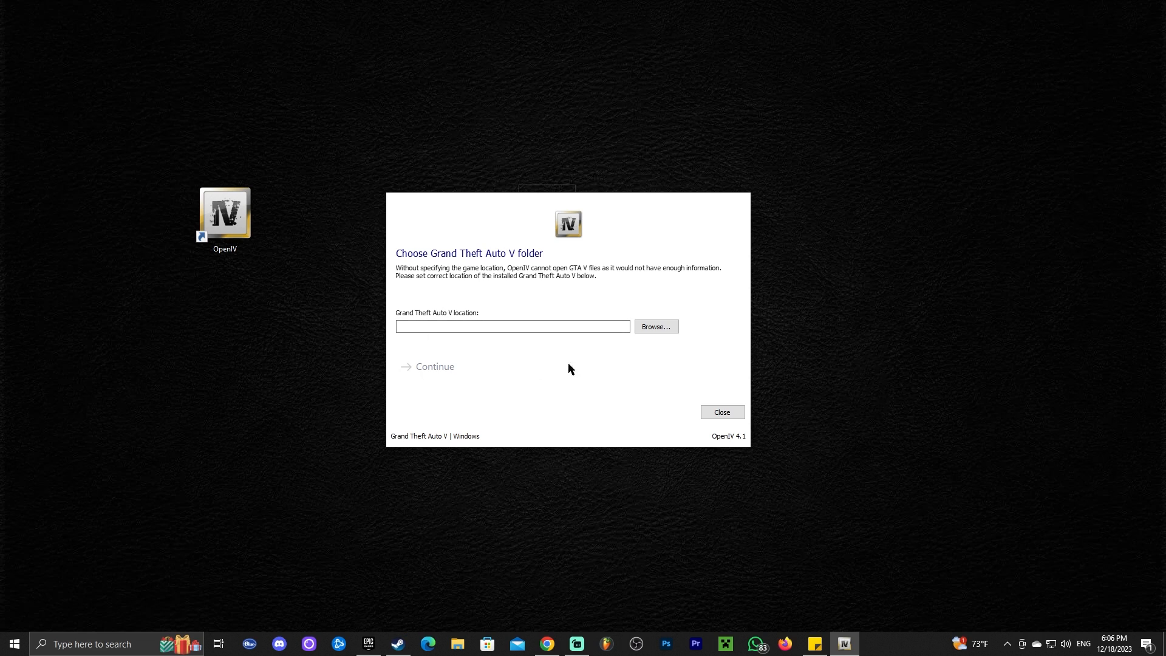
mouse_move(500, 284)
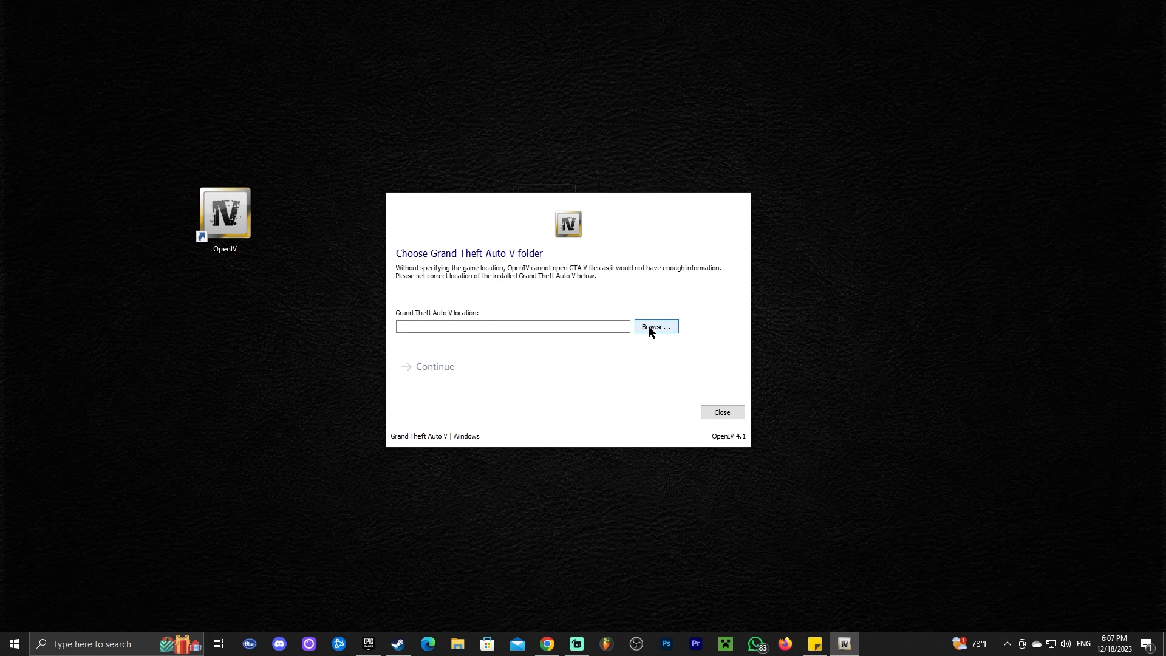
mouse_move(641, 326)
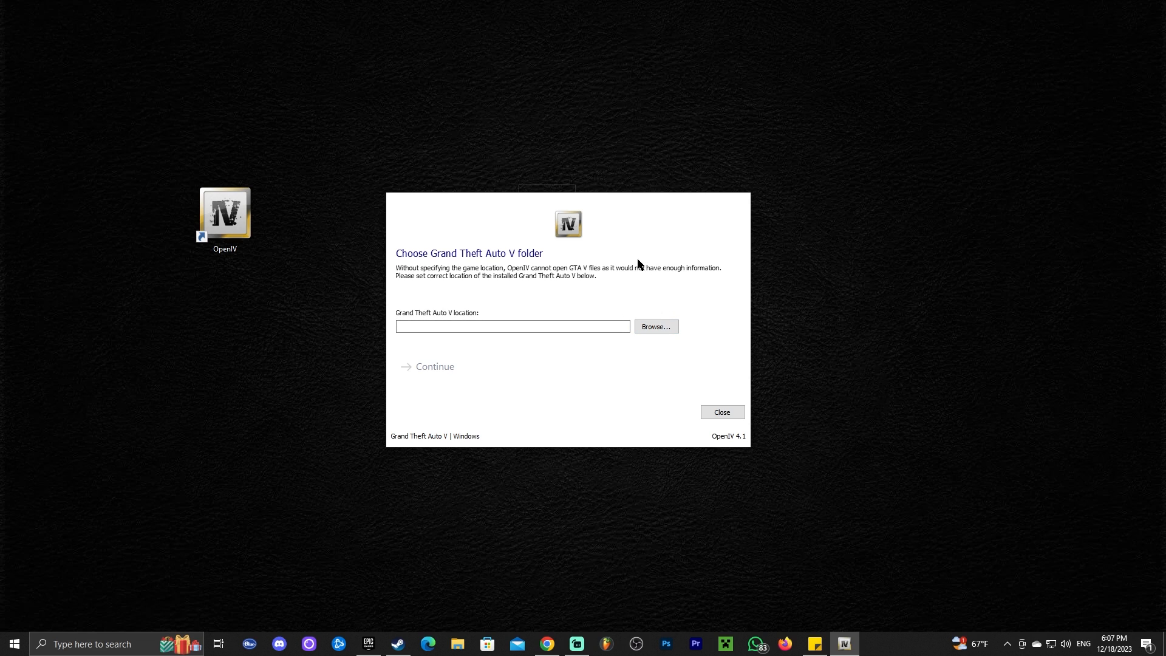
mouse_move(374, 633)
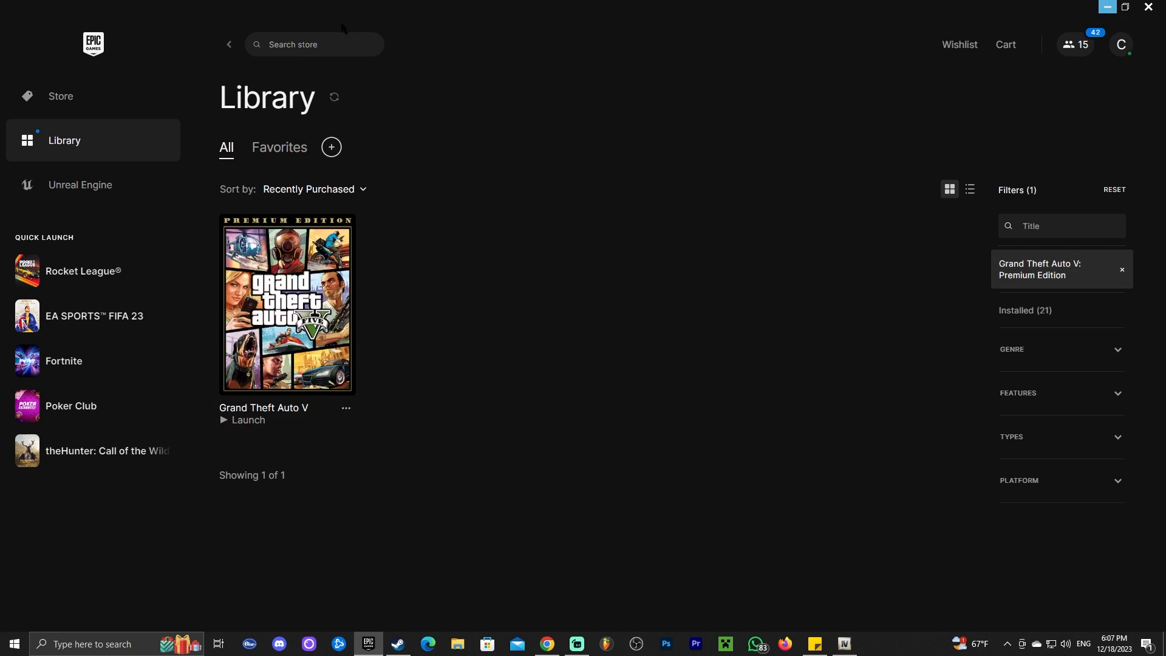
mouse_move(448, 145)
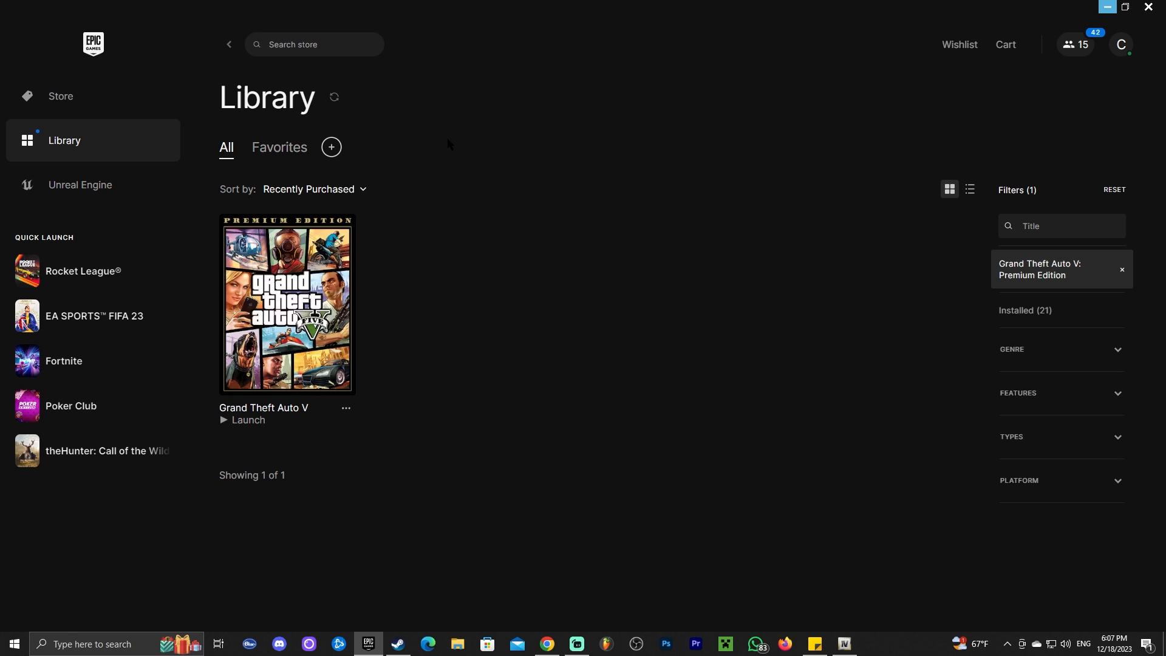
mouse_move(345, 408)
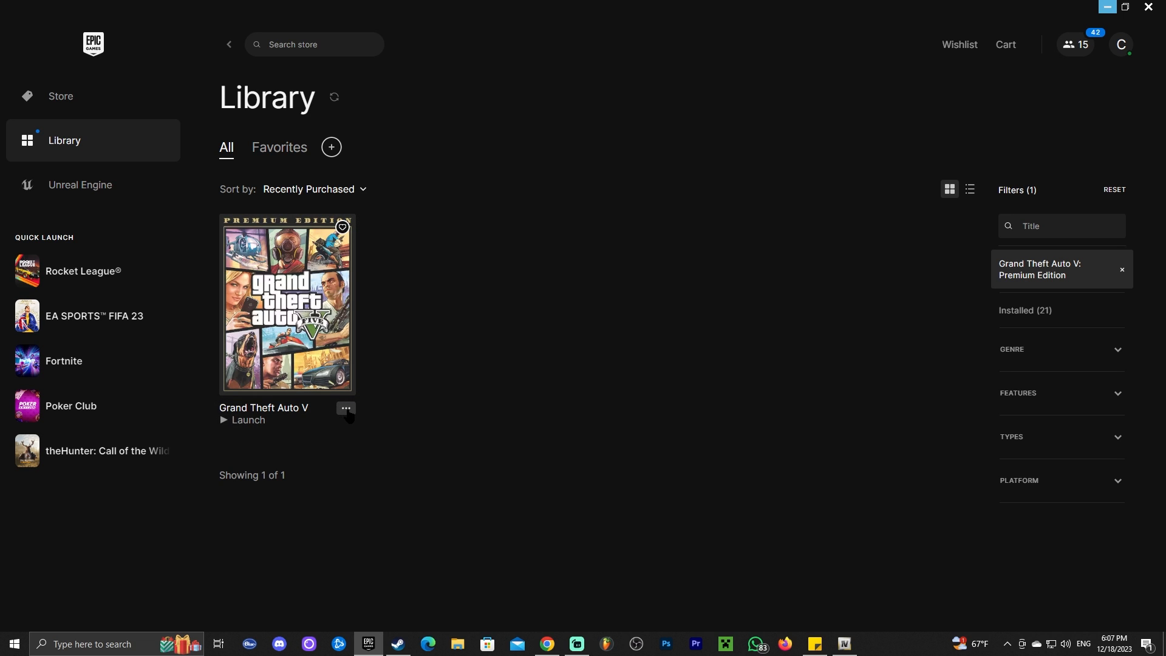
Reach the GTA V install folder via the game's Manage > Open Install Location
click(345, 408)
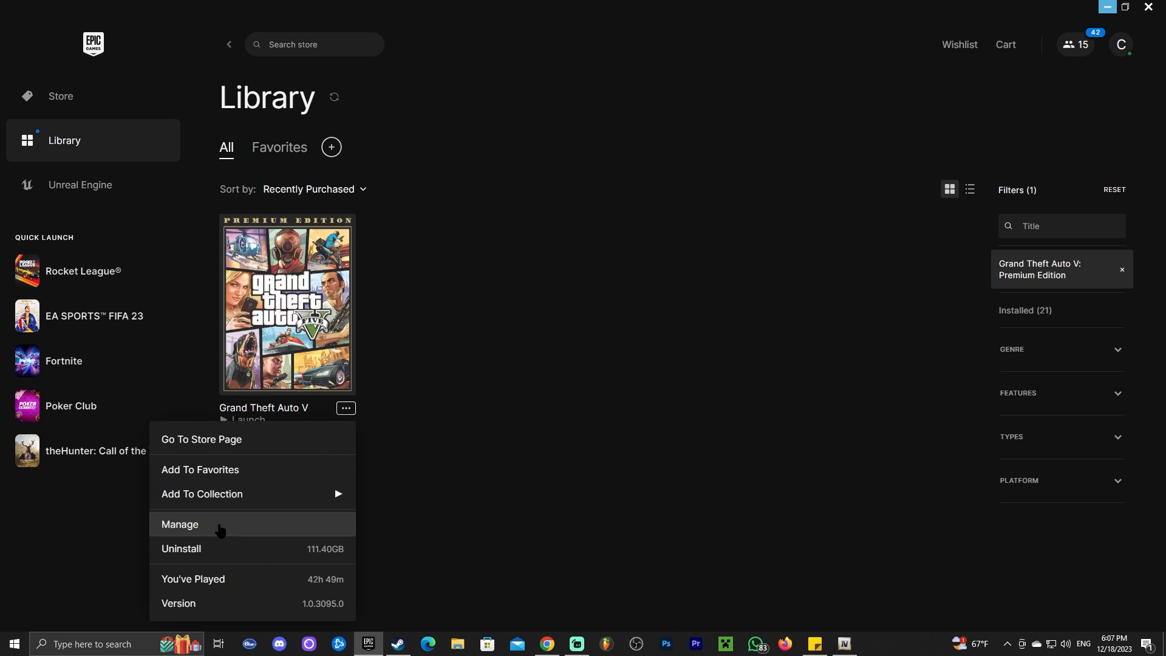
click(180, 523)
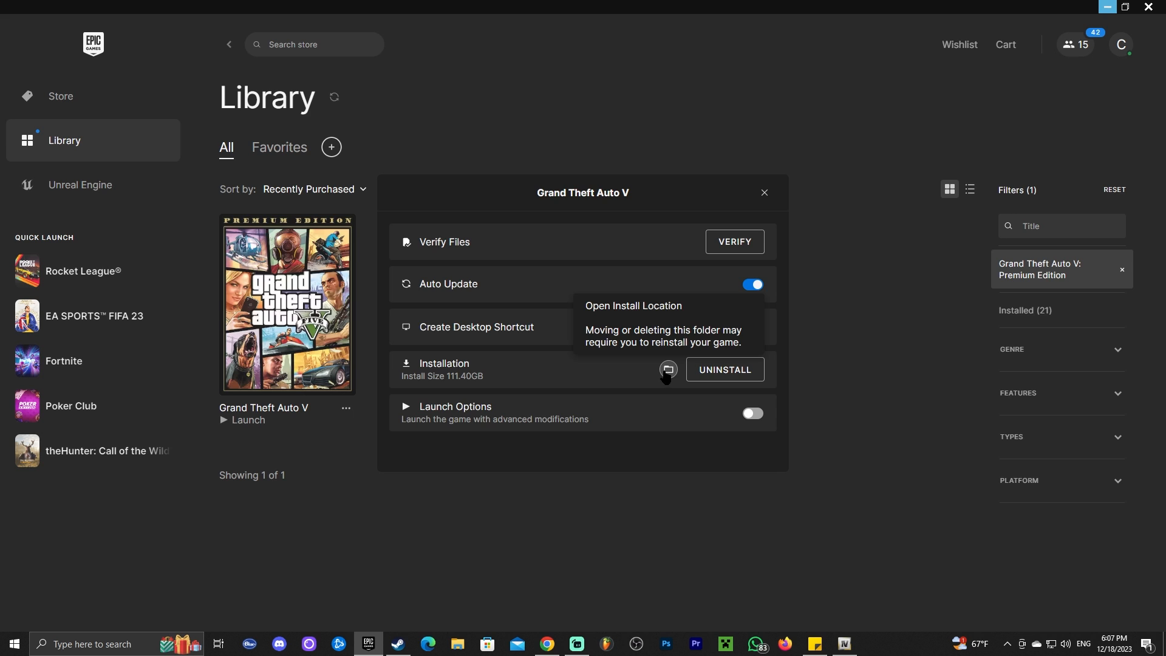
click(666, 369)
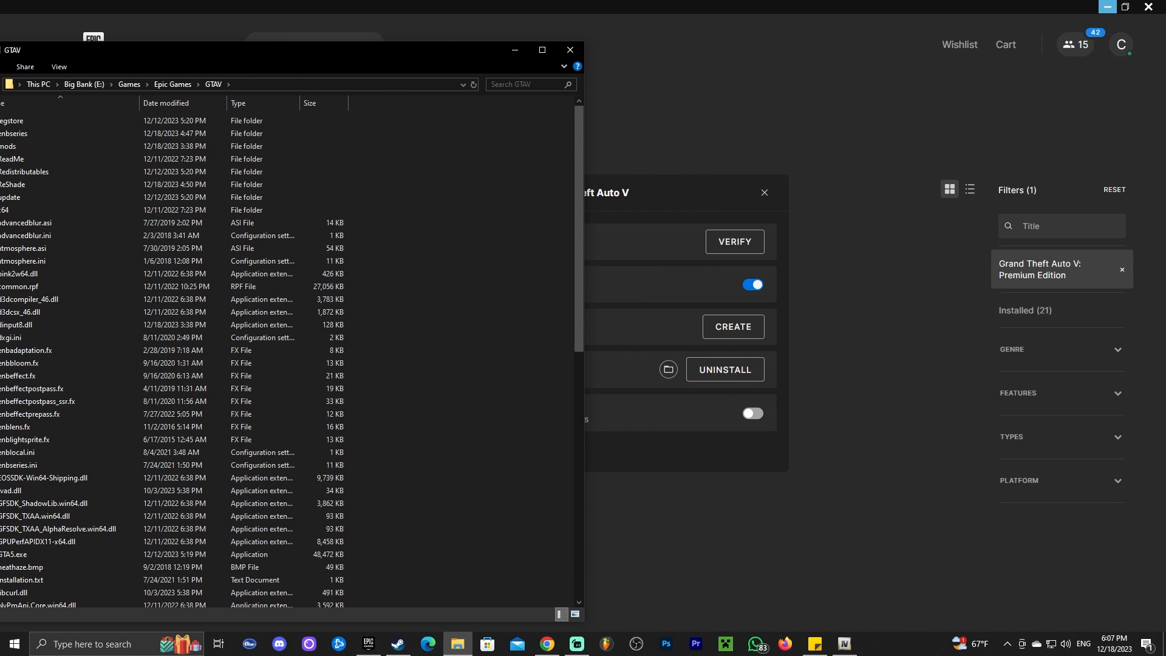
Widen the folder window and copy the path E:\Games\Epic Games\GTAV from the address bar
drag(305, 50, 476, 52)
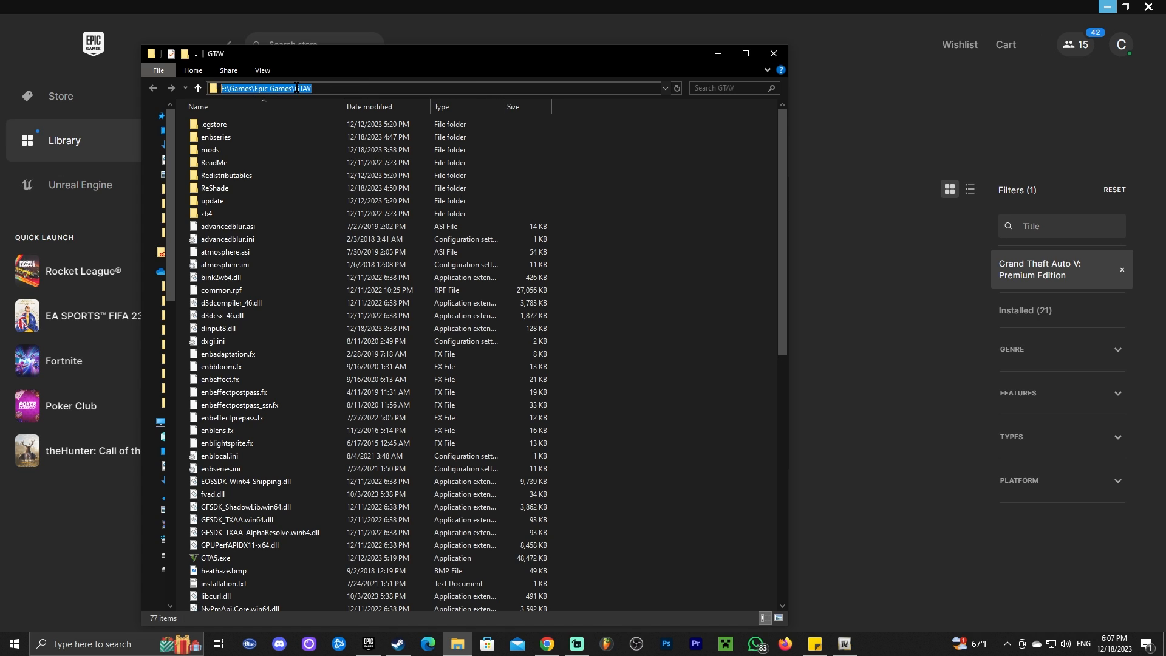
right_click(298, 87)
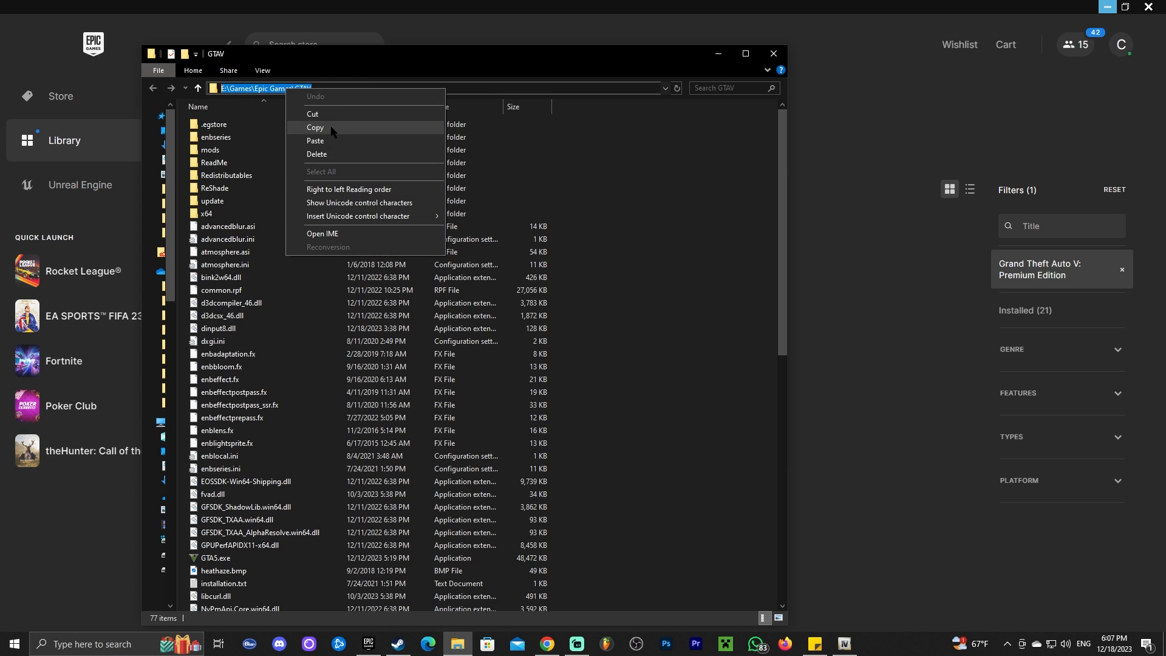
click(316, 128)
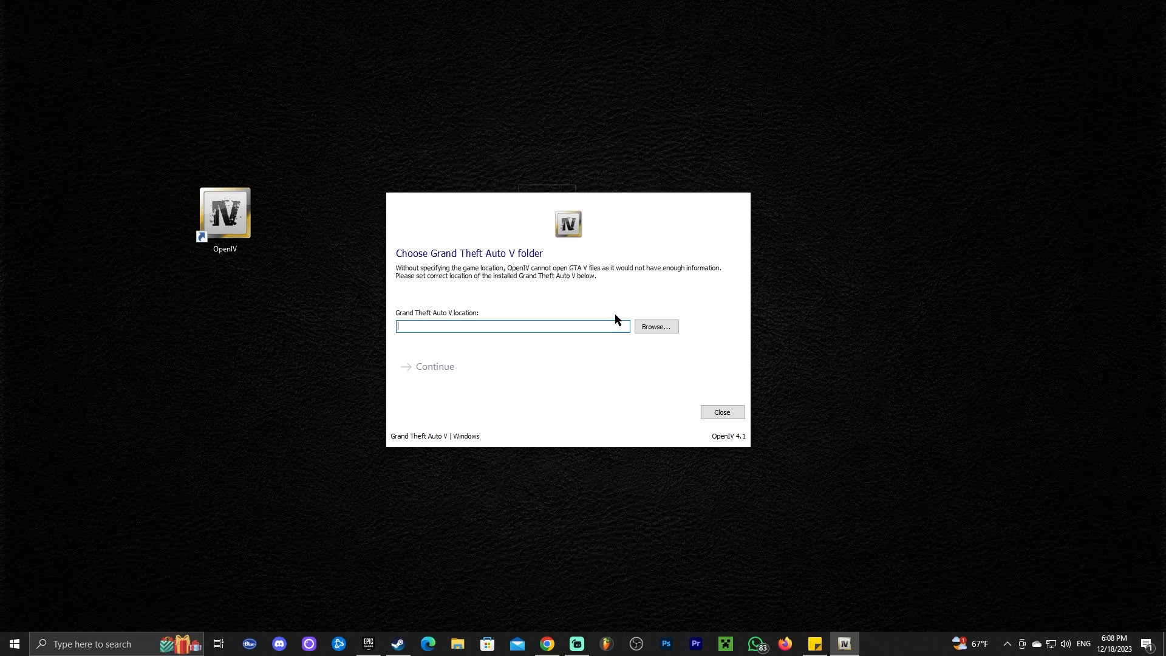
Browse to E:\Games\Epic Games\GTAV and select it as the Grand Theft Auto V folder
click(654, 325)
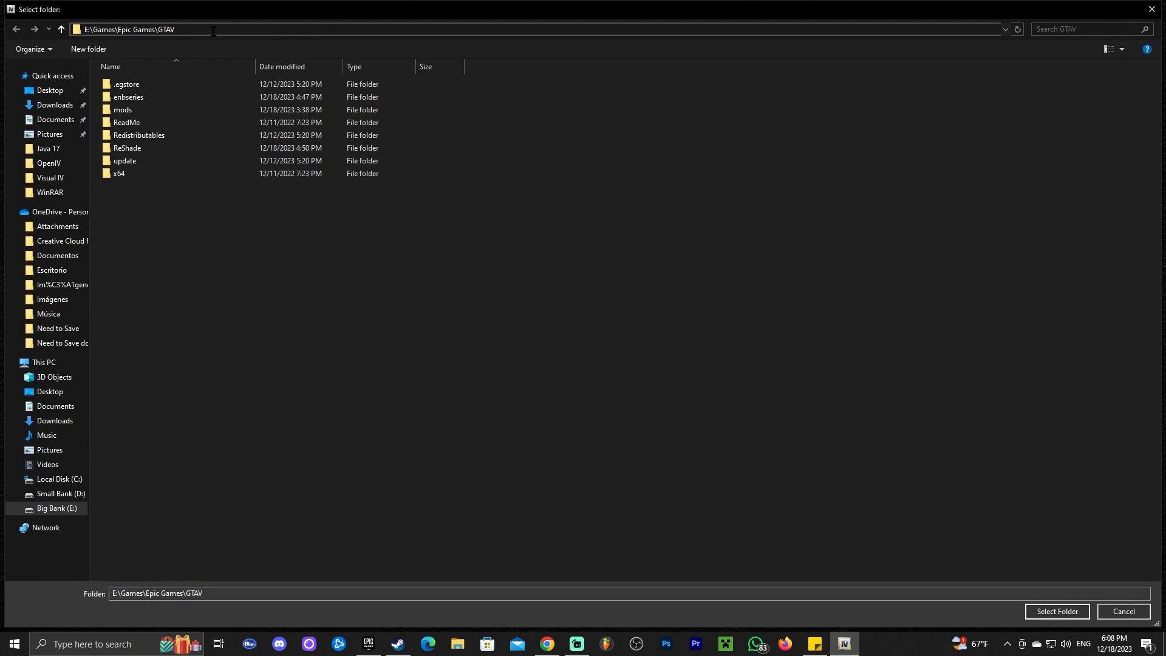
click(44, 362)
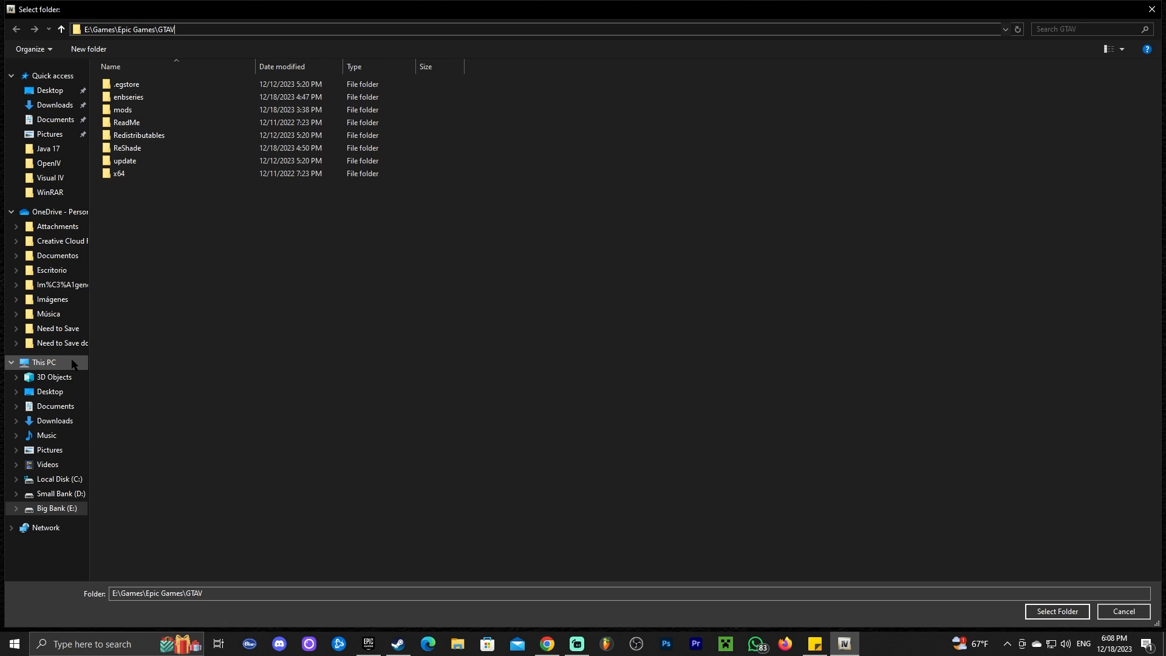
click(43, 361)
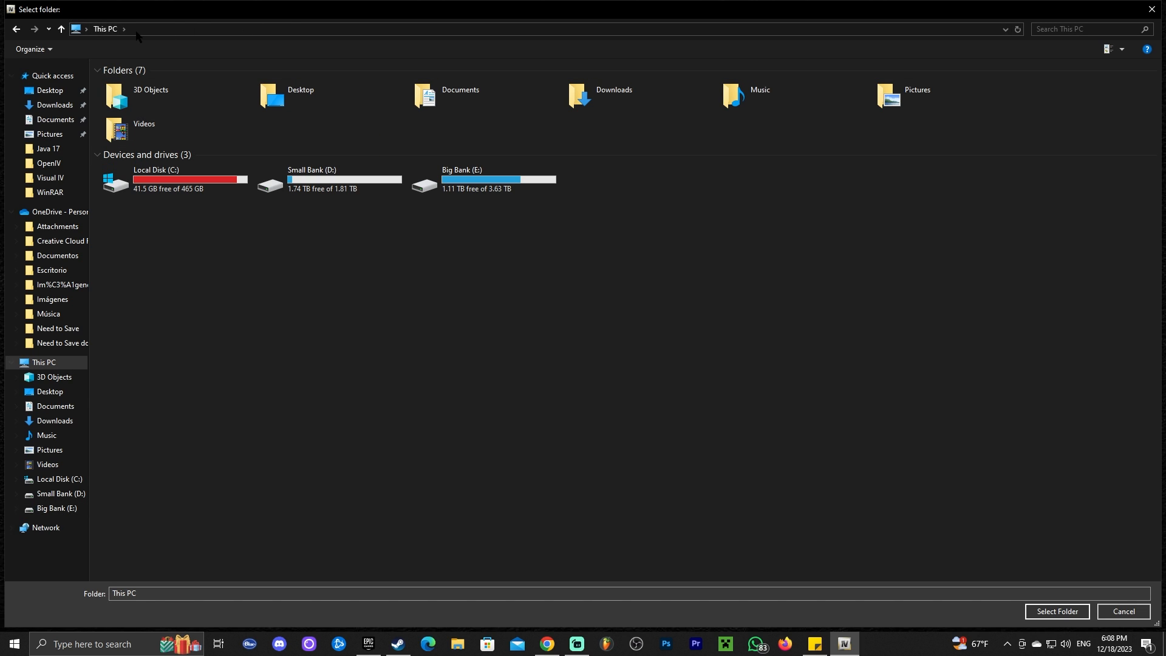
mouse_move(167, 33)
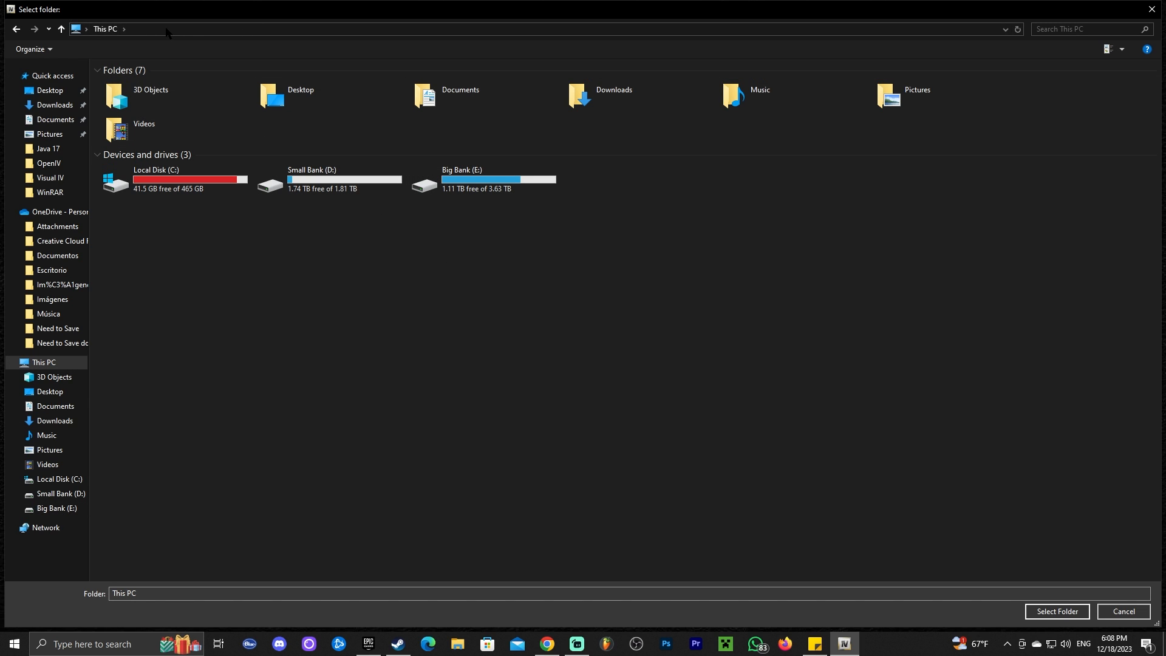
text(E:\Games\Epic Games\GTAV)
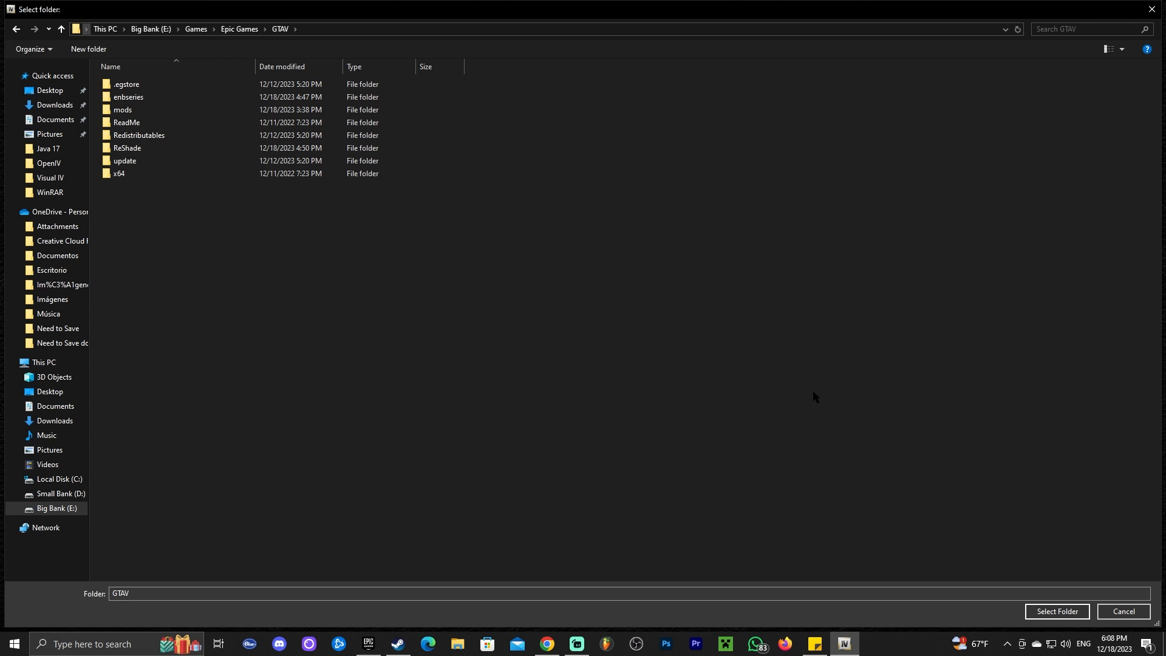
click(1055, 610)
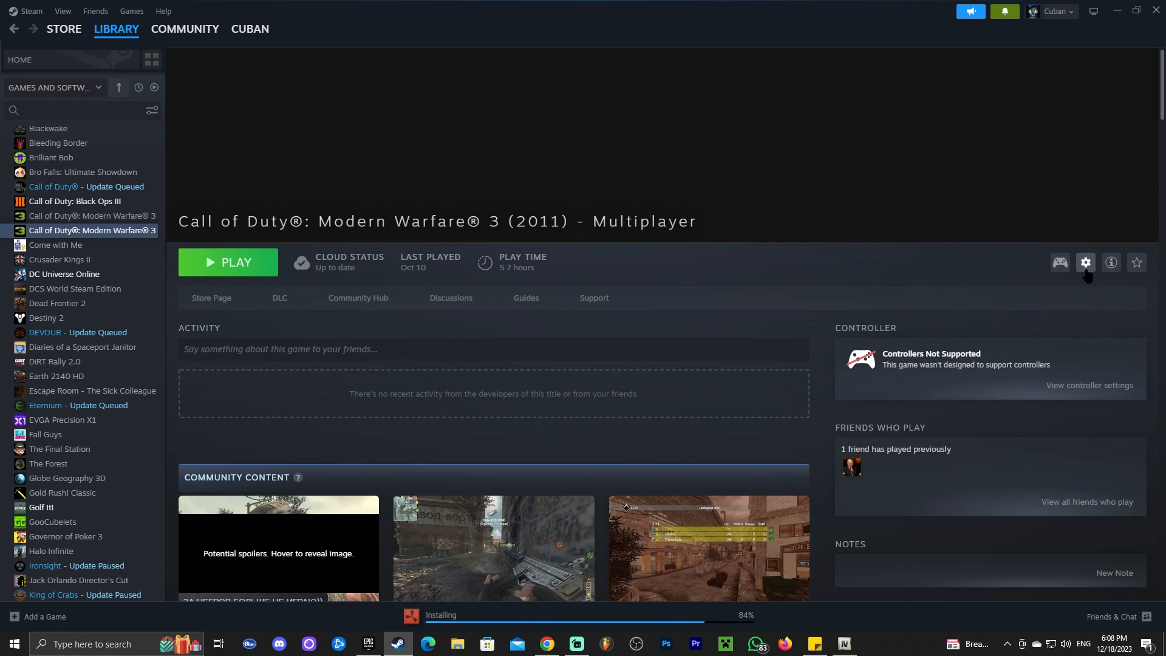
Browse Modern Warfare 3's installed files folder from its Steam Properties, then return to OpenIV's folder setup
click(1084, 262)
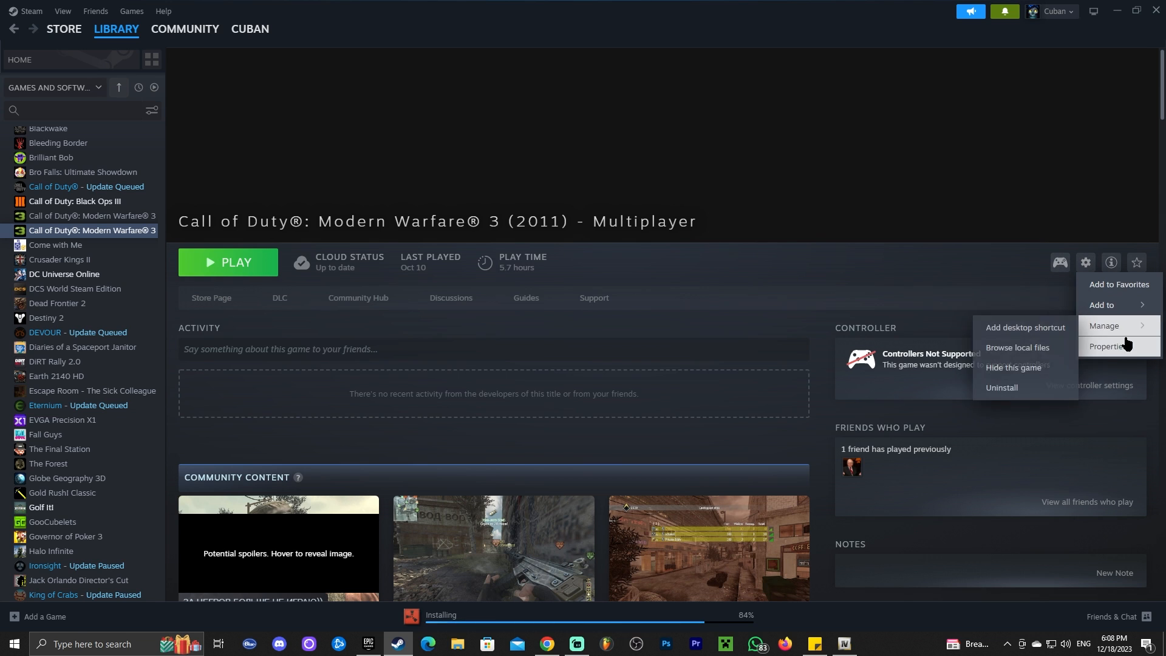
click(1109, 346)
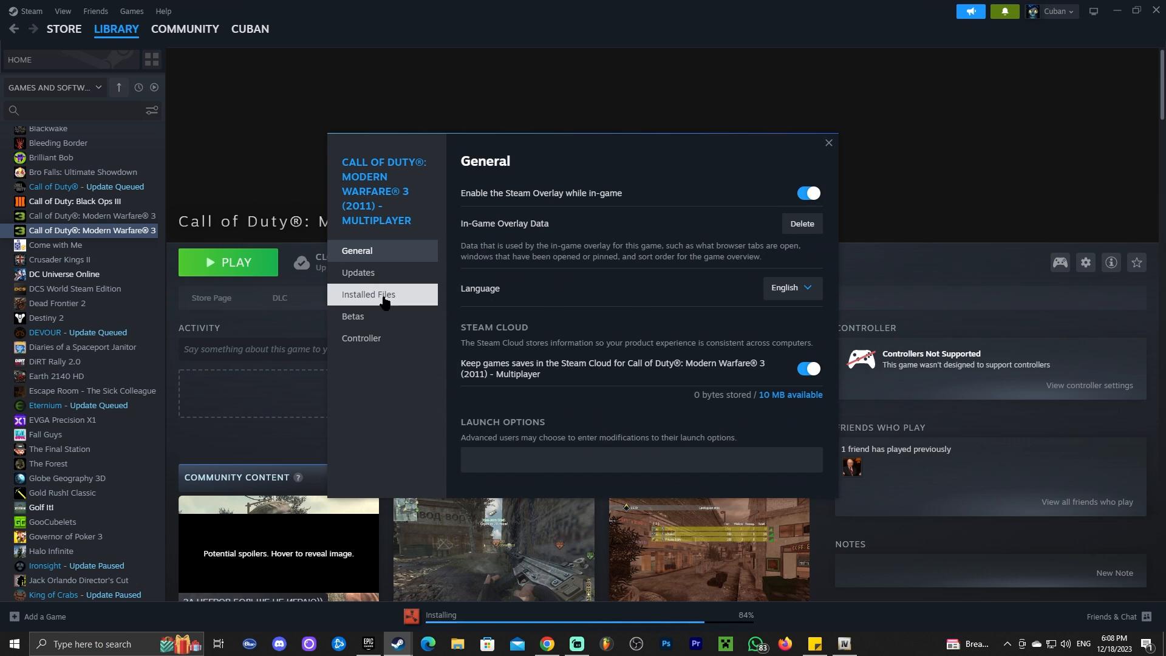
click(368, 294)
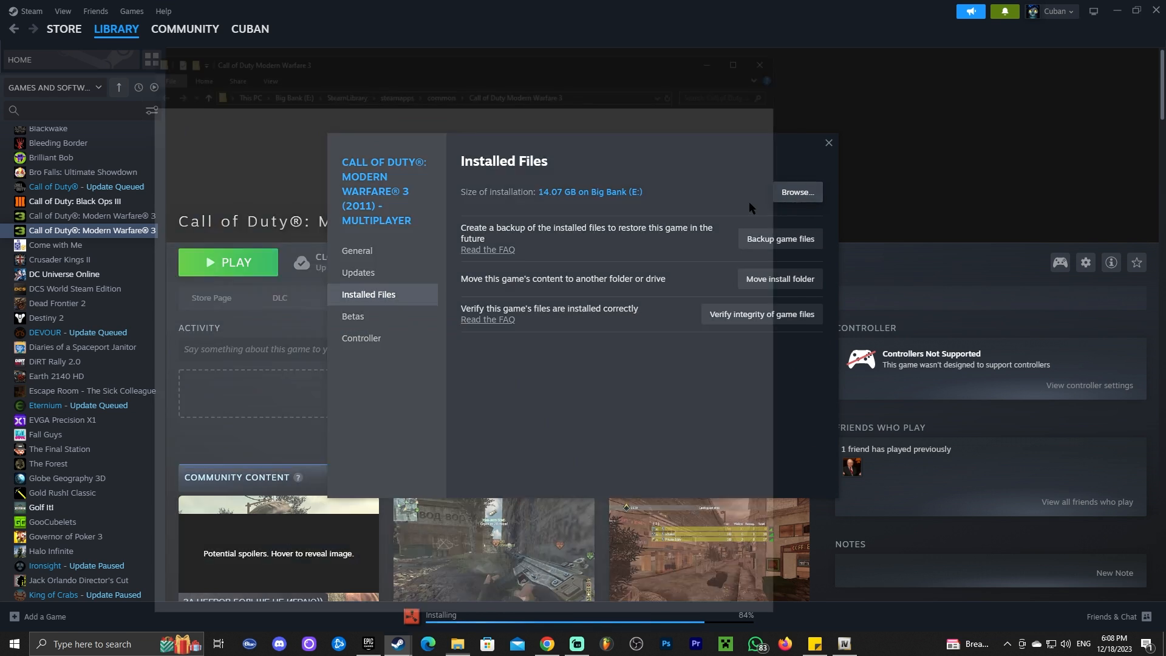
click(794, 192)
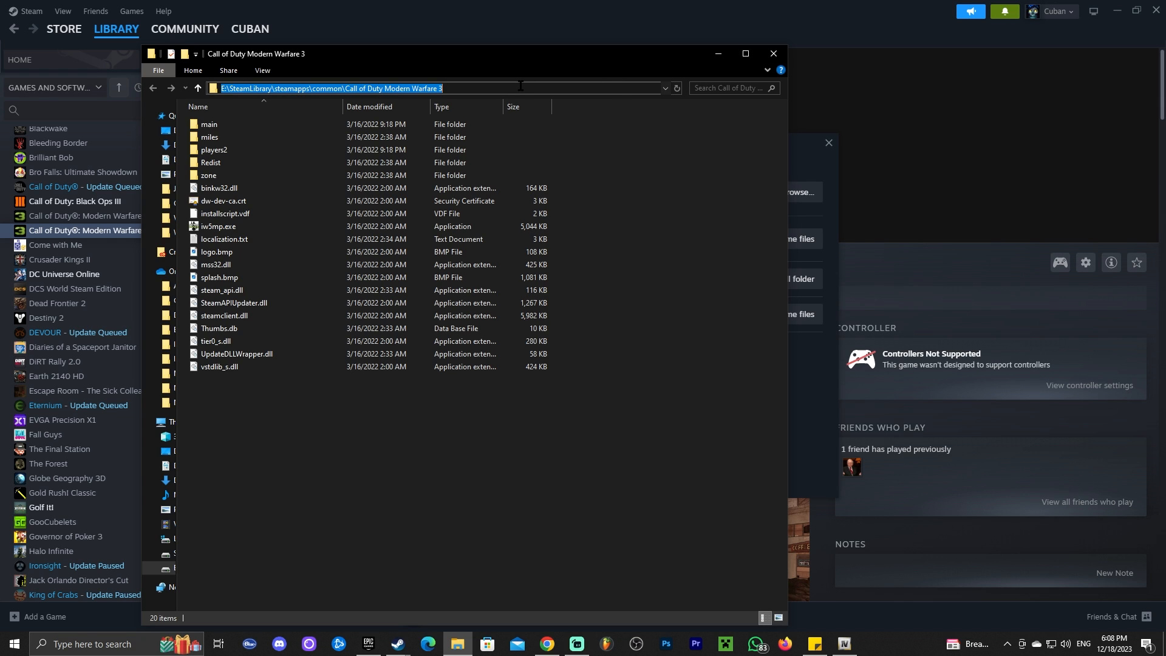
right_click(521, 87)
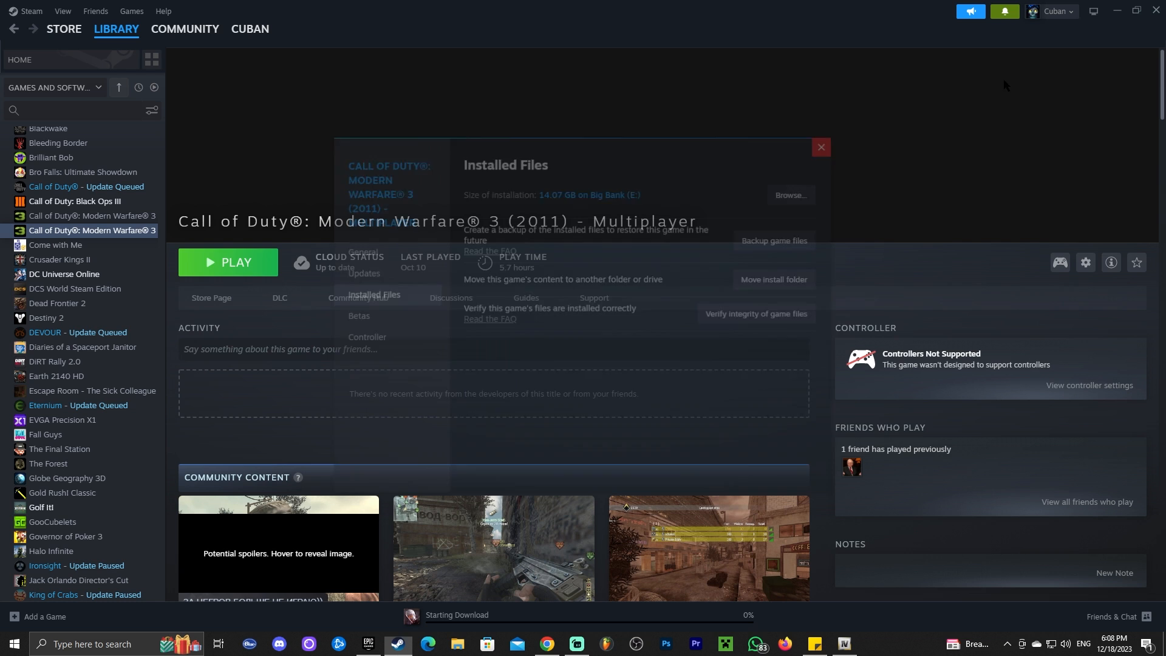
click(843, 648)
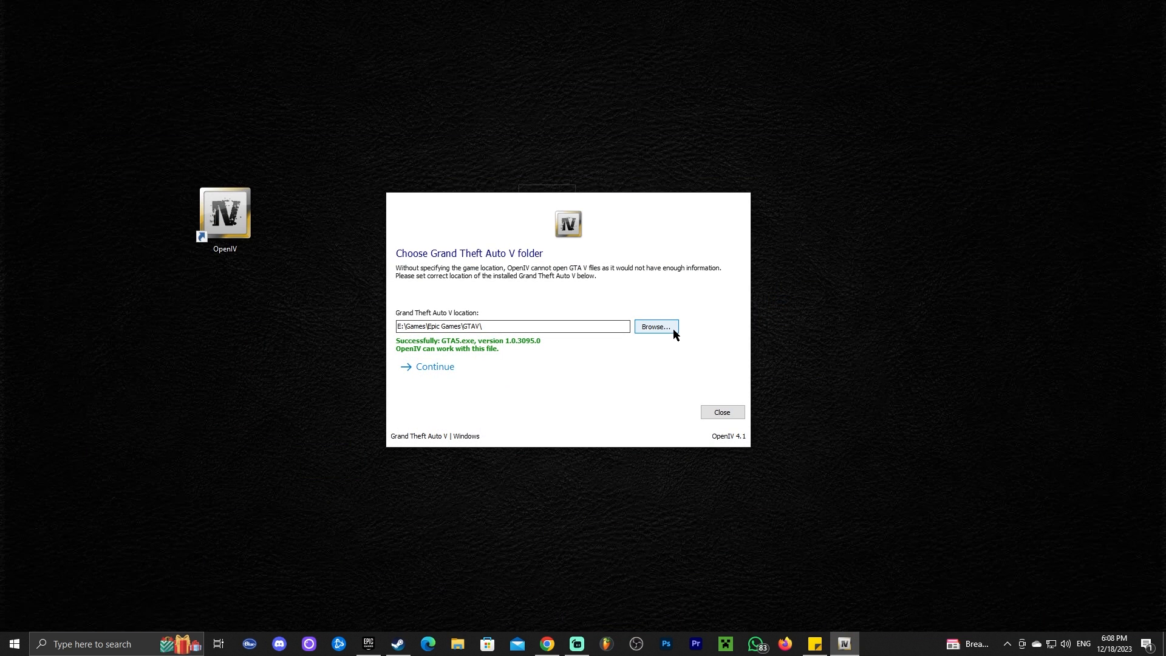
click(654, 327)
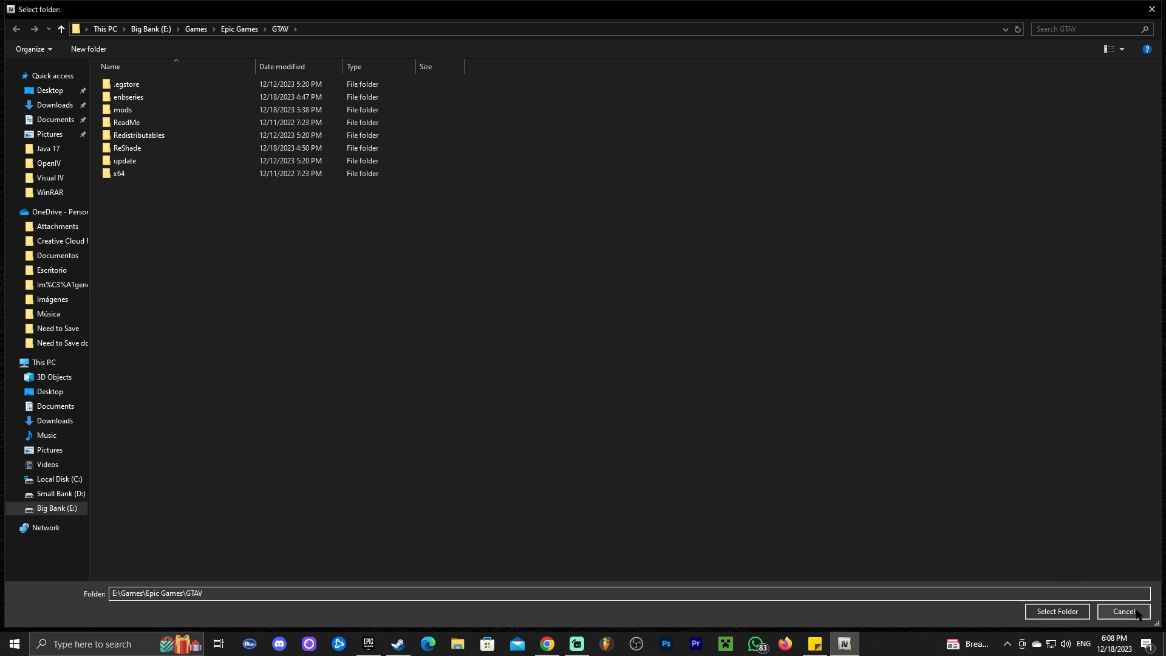
click(1055, 611)
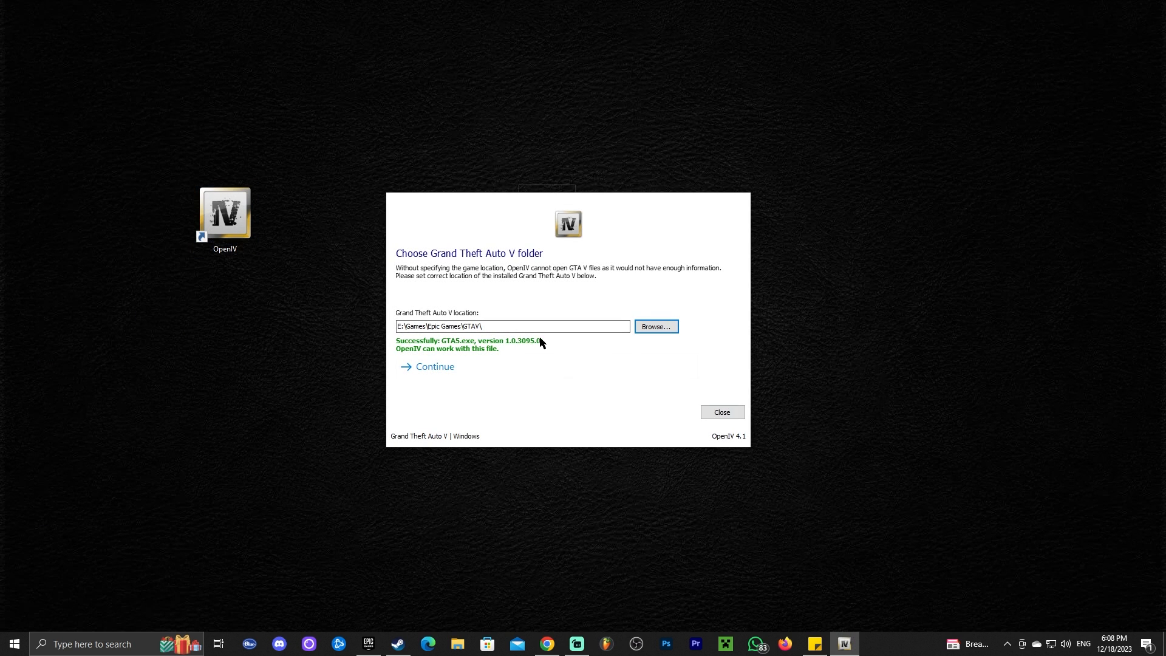
click(512, 326)
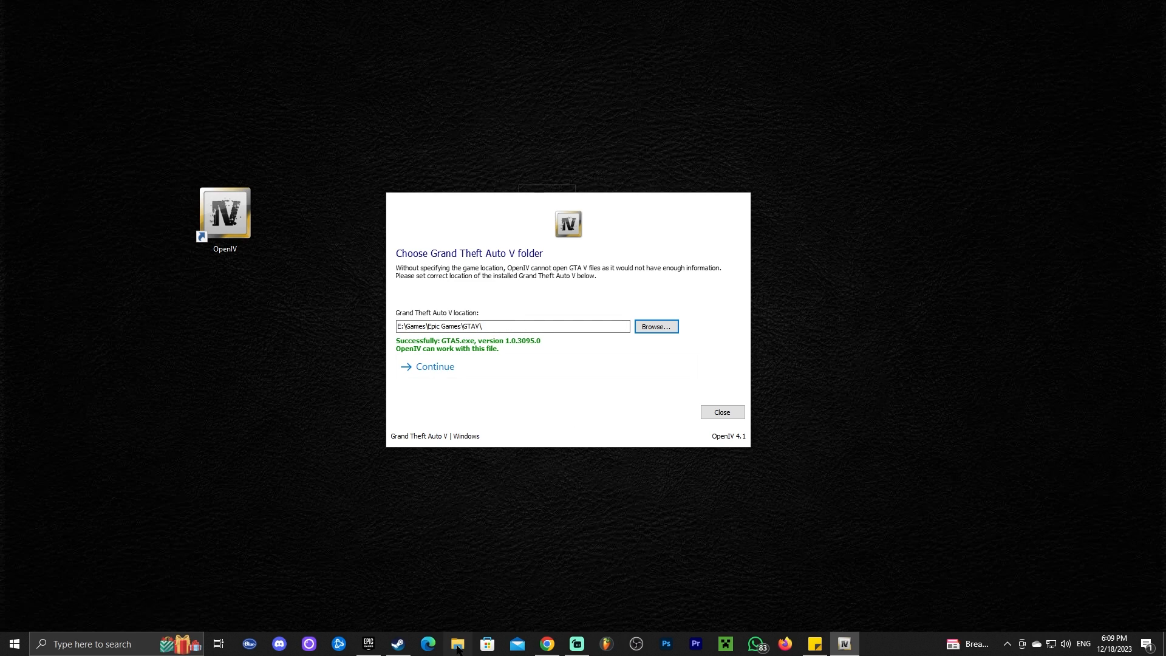
click(458, 644)
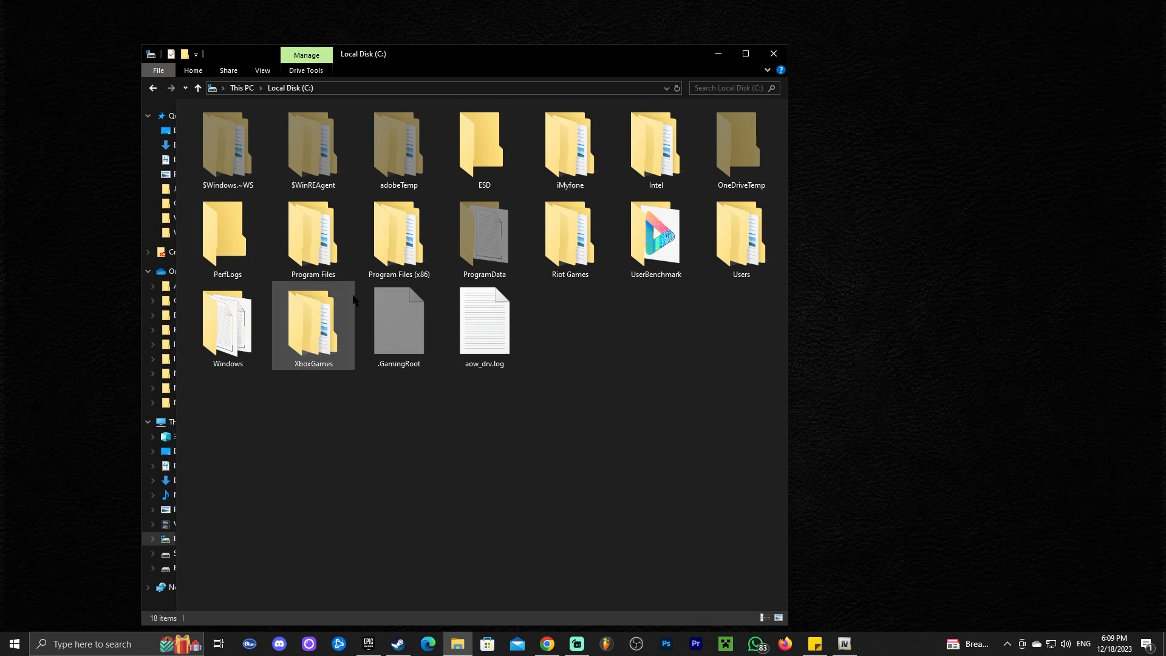
Look inside Program Files (x86) on drive C and close the File Explorer window
click(398, 235)
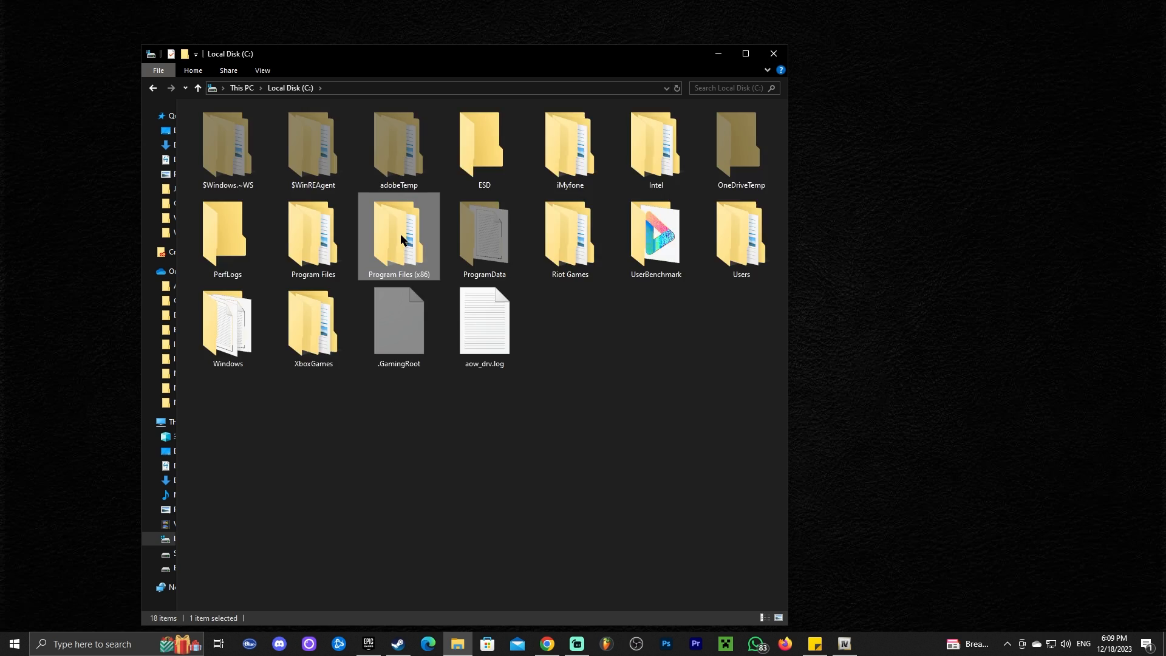
double_click(398, 234)
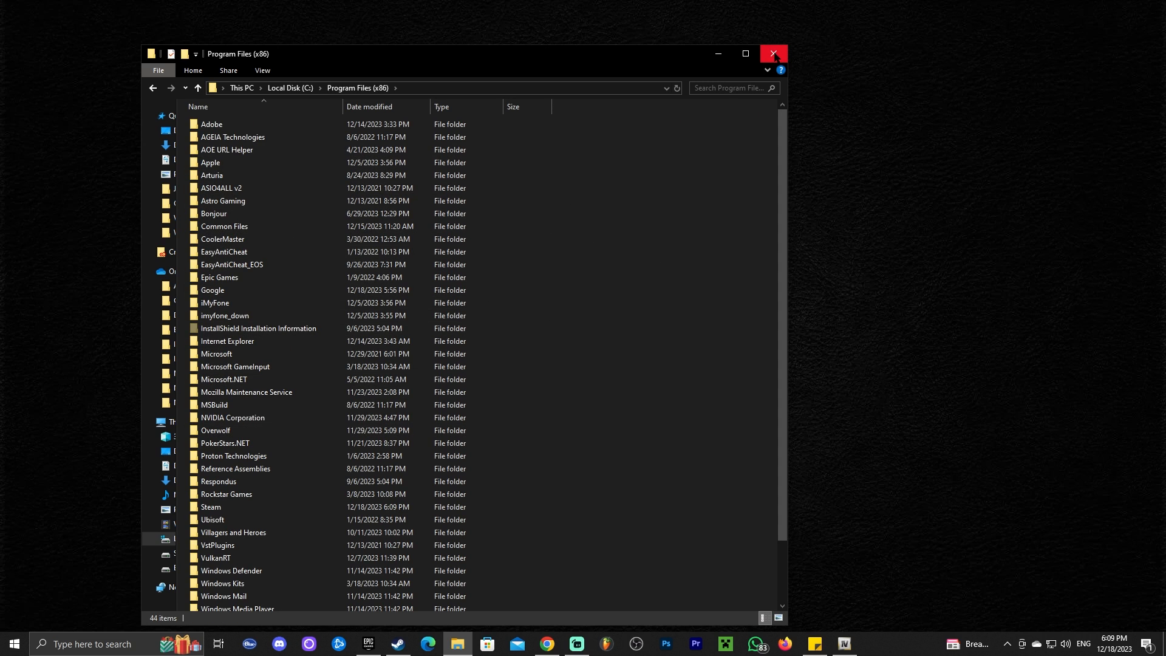
click(772, 54)
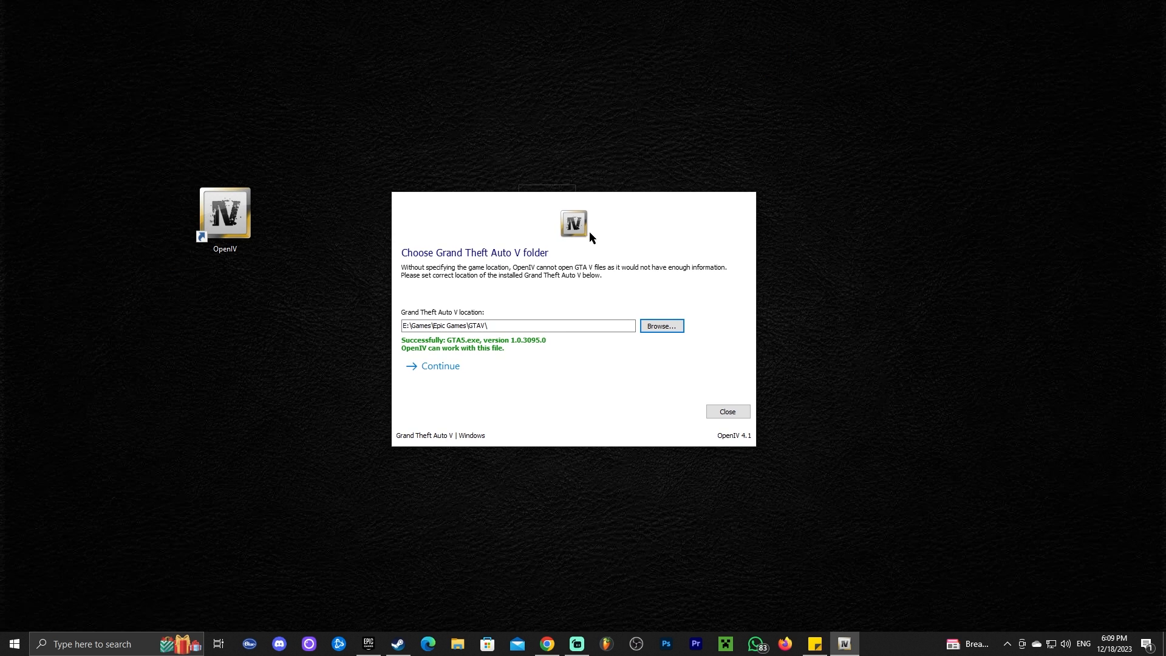
mouse_move(615, 244)
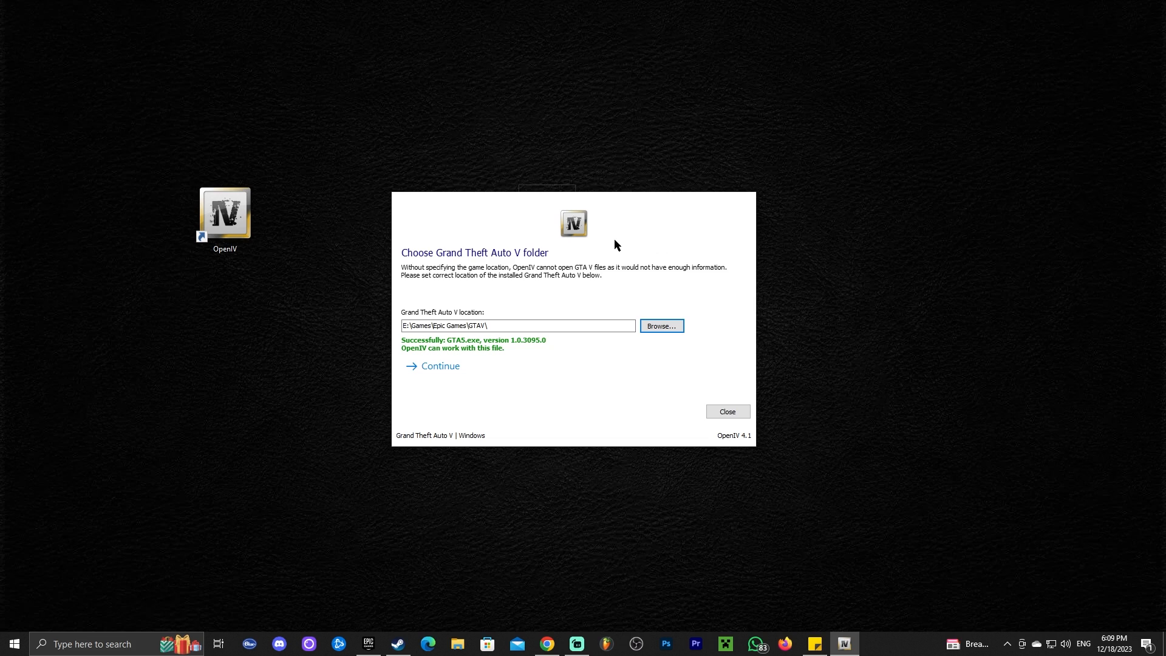
mouse_move(615, 271)
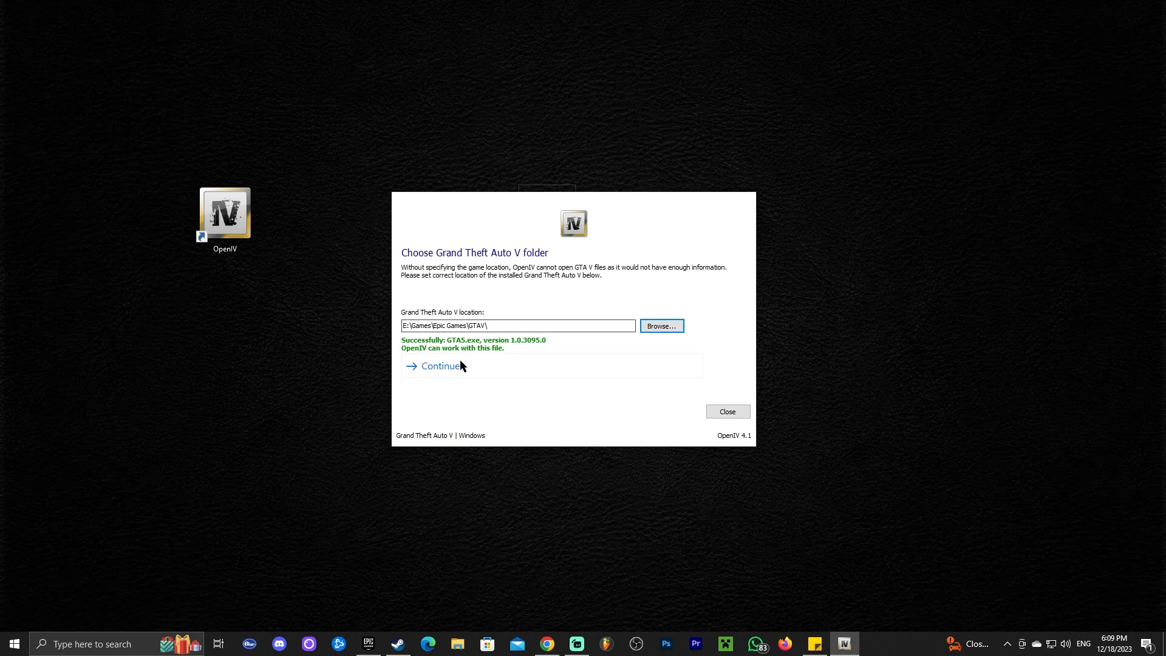
Confirm the GTAV folder as the game location and dismiss the Backups reminder
click(440, 365)
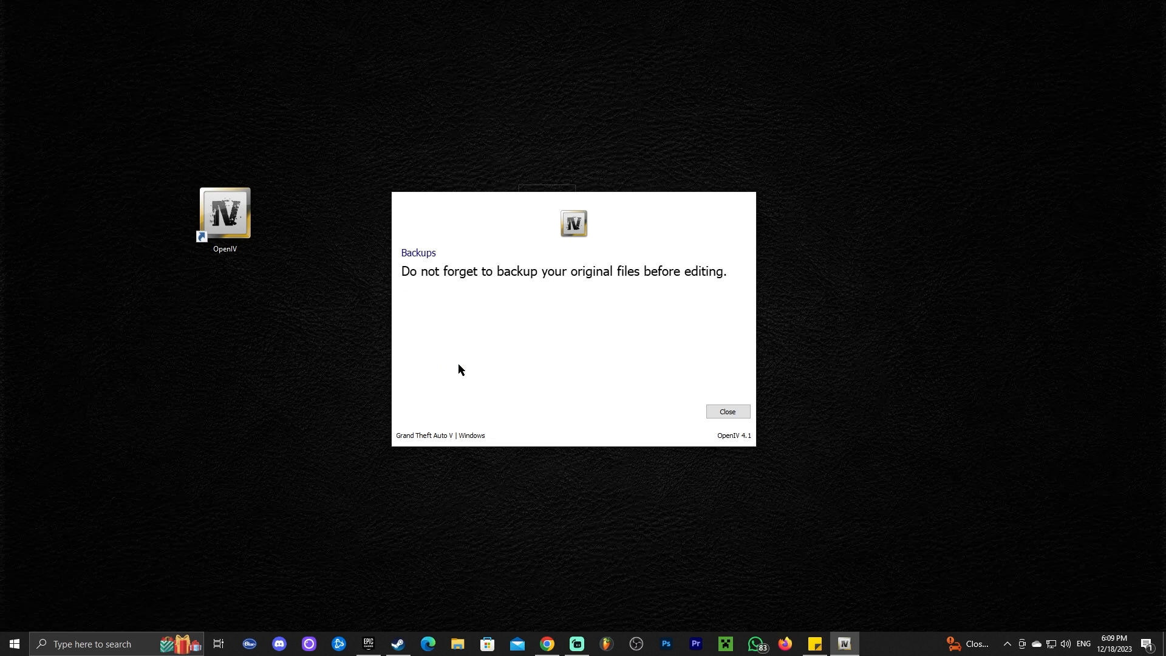
click(726, 411)
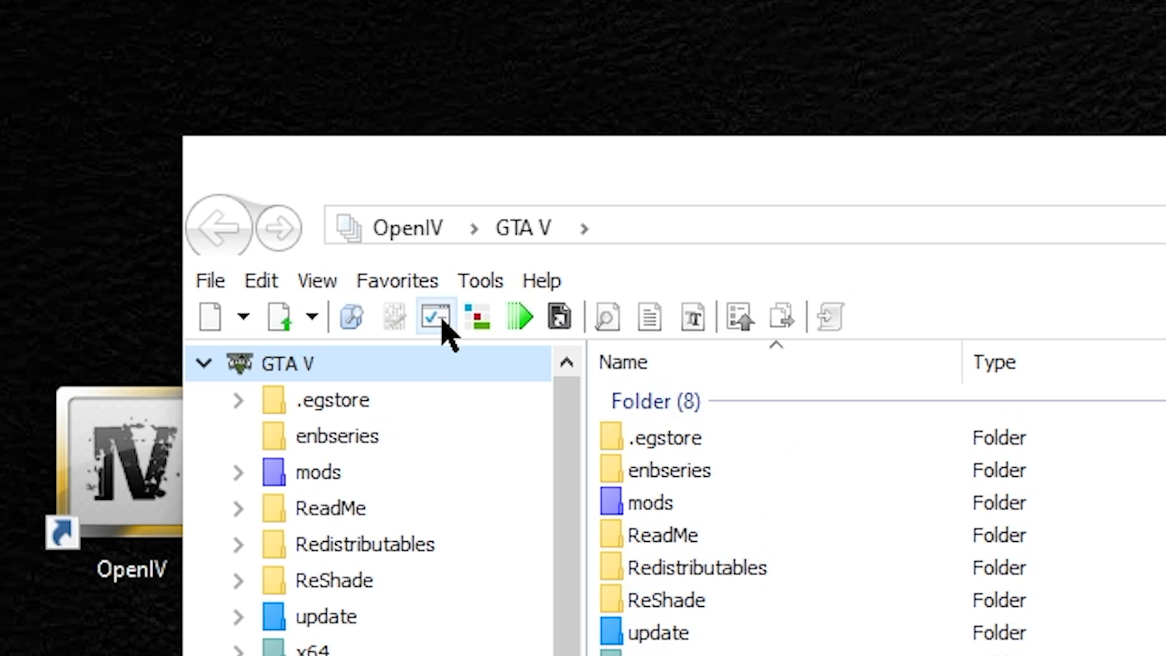
mouse_move(435, 316)
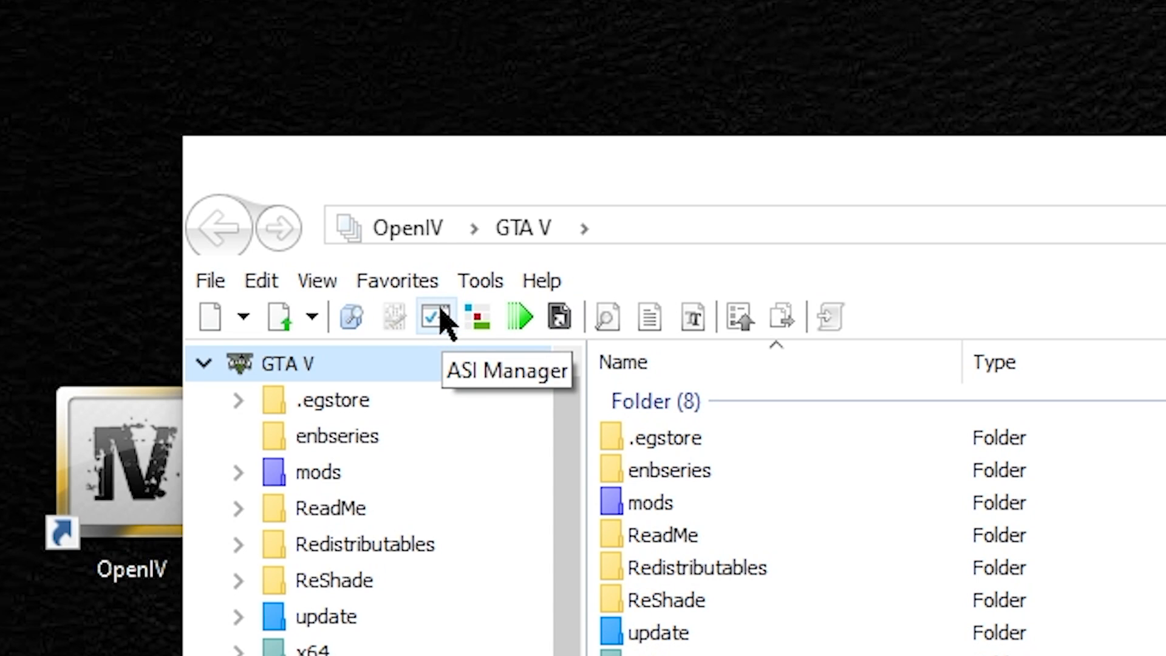
click(433, 316)
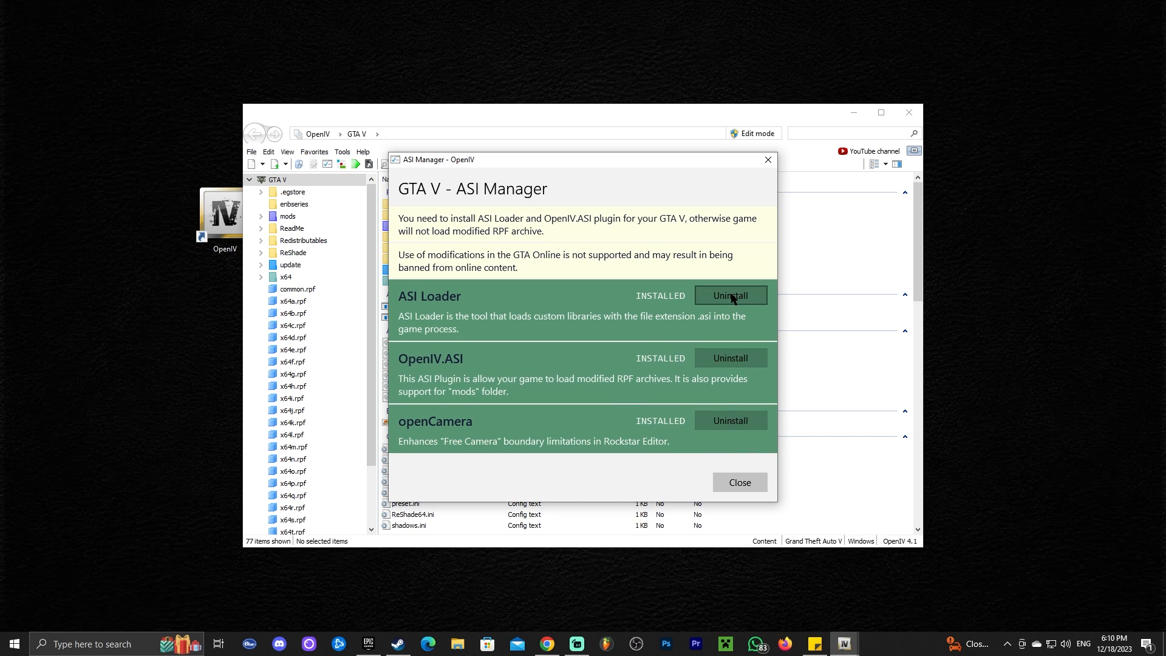
mouse_move(753, 300)
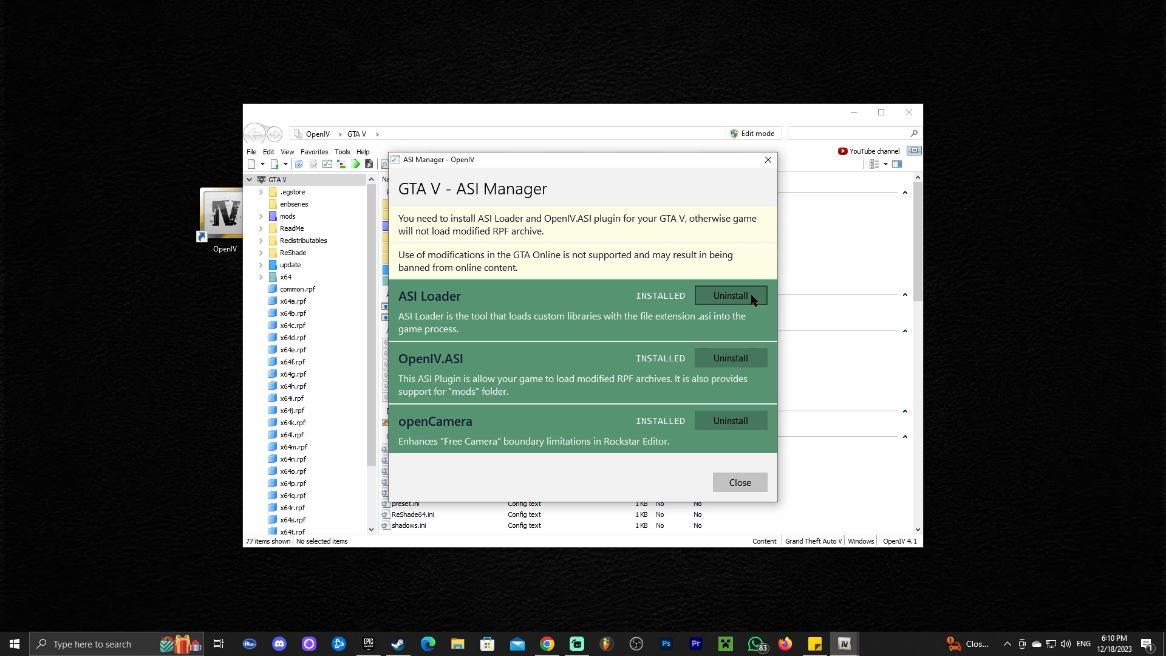
mouse_move(716, 469)
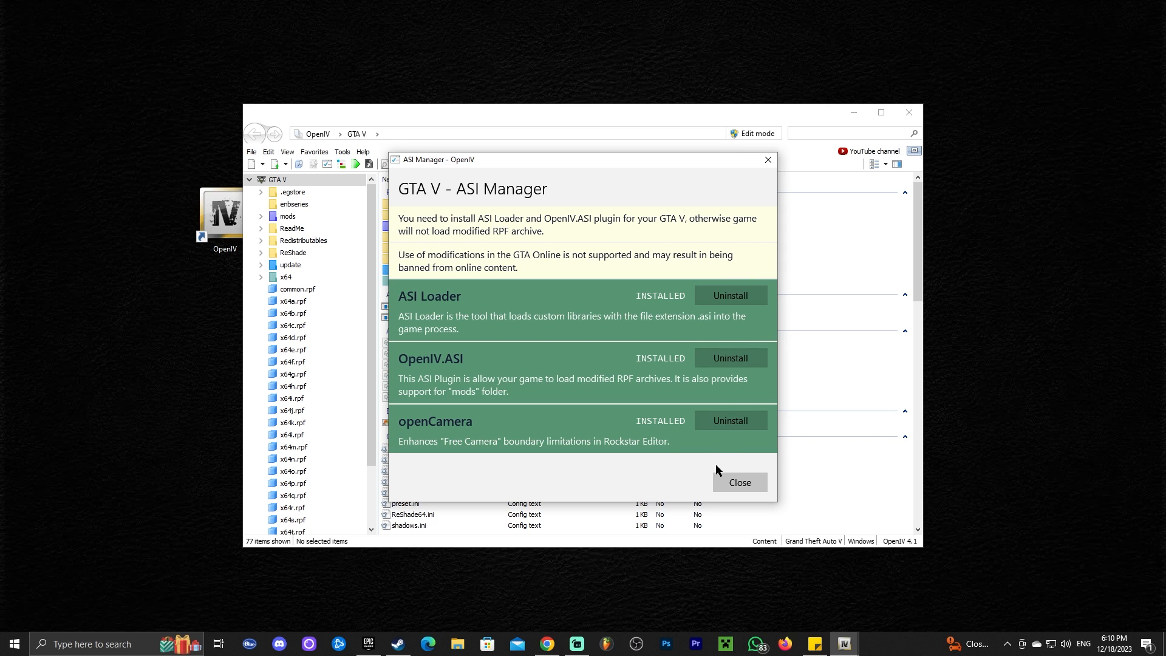
mouse_move(739, 482)
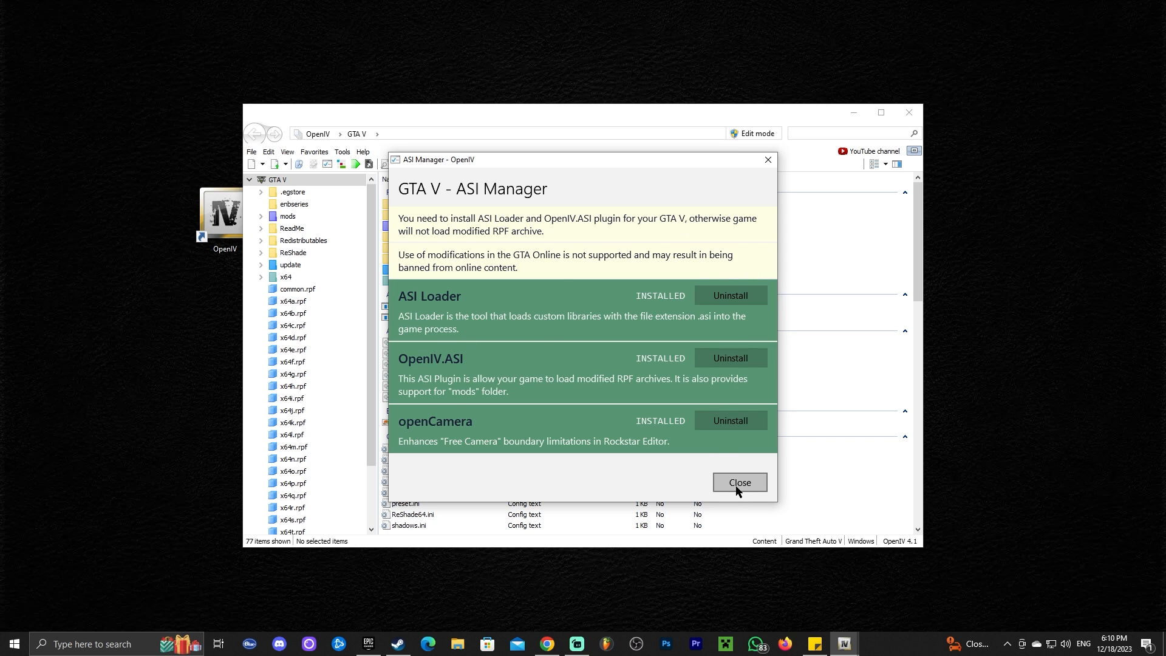
click(738, 482)
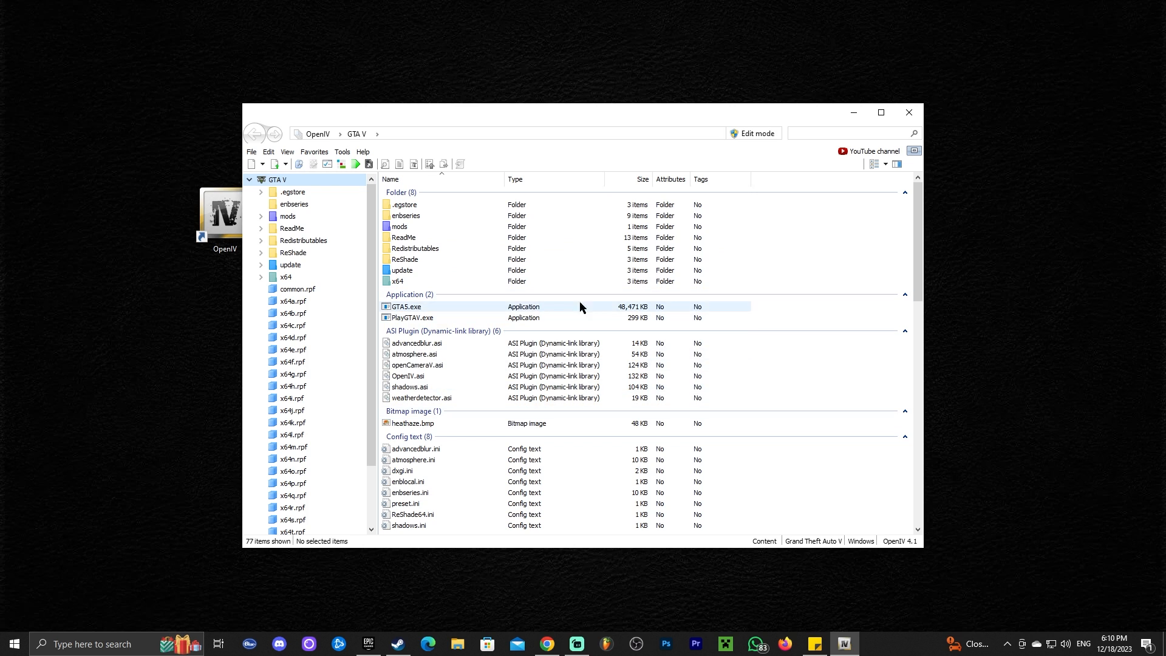
mouse_move(326, 164)
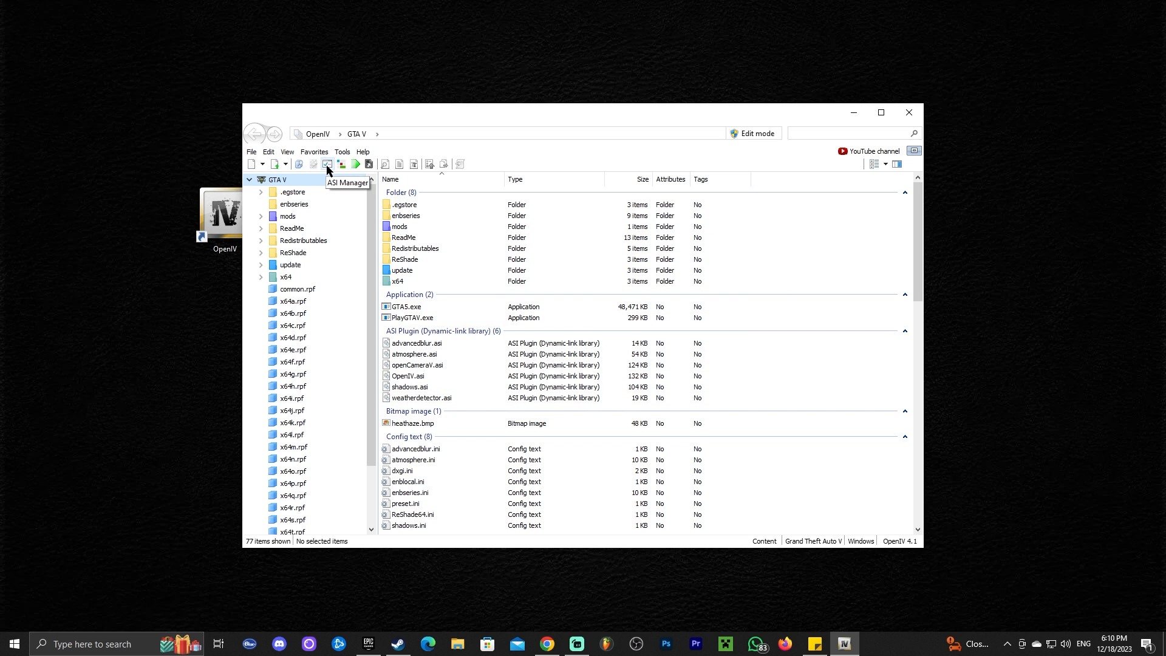
click(327, 164)
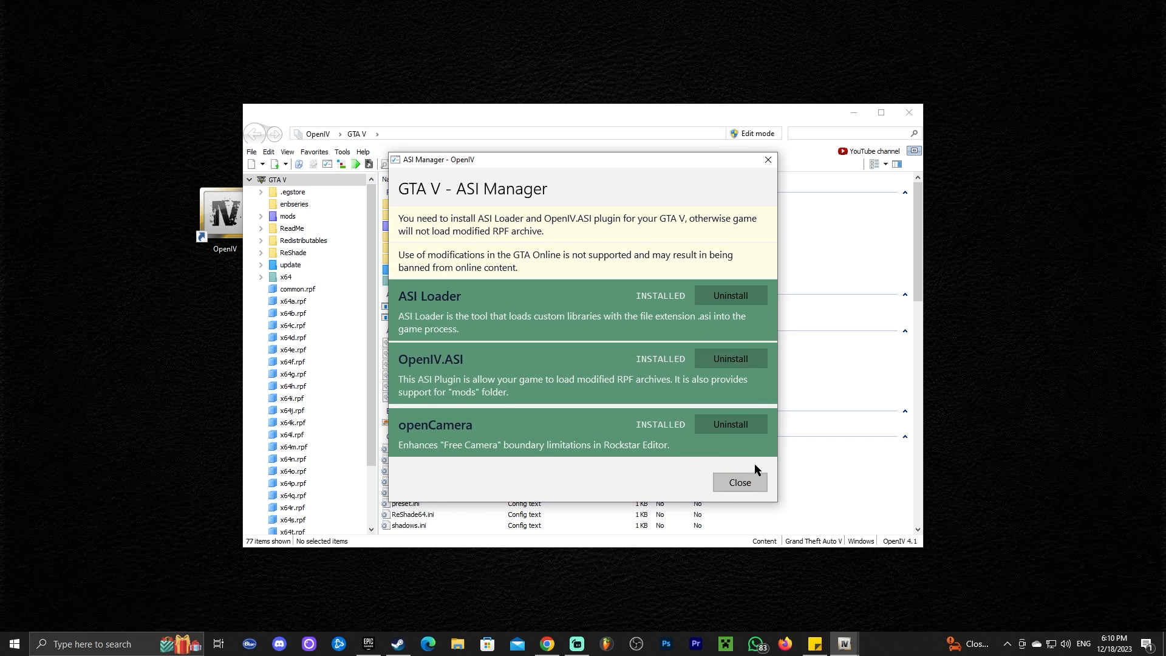
click(738, 482)
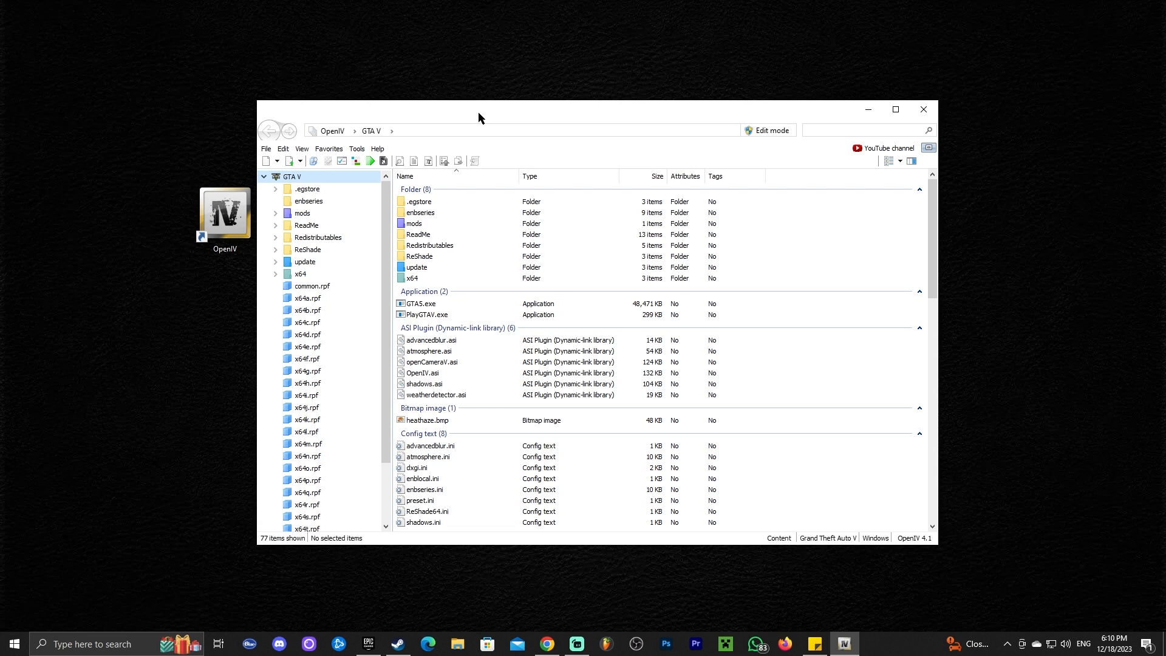
mouse_move(489, 116)
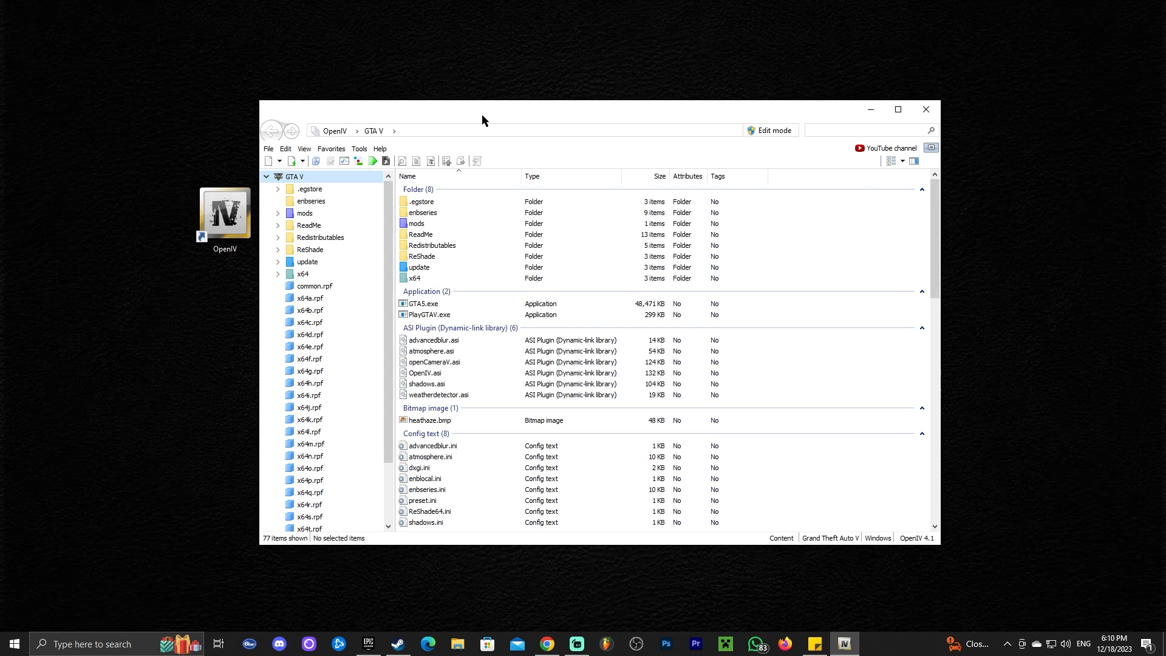
mouse_move(487, 116)
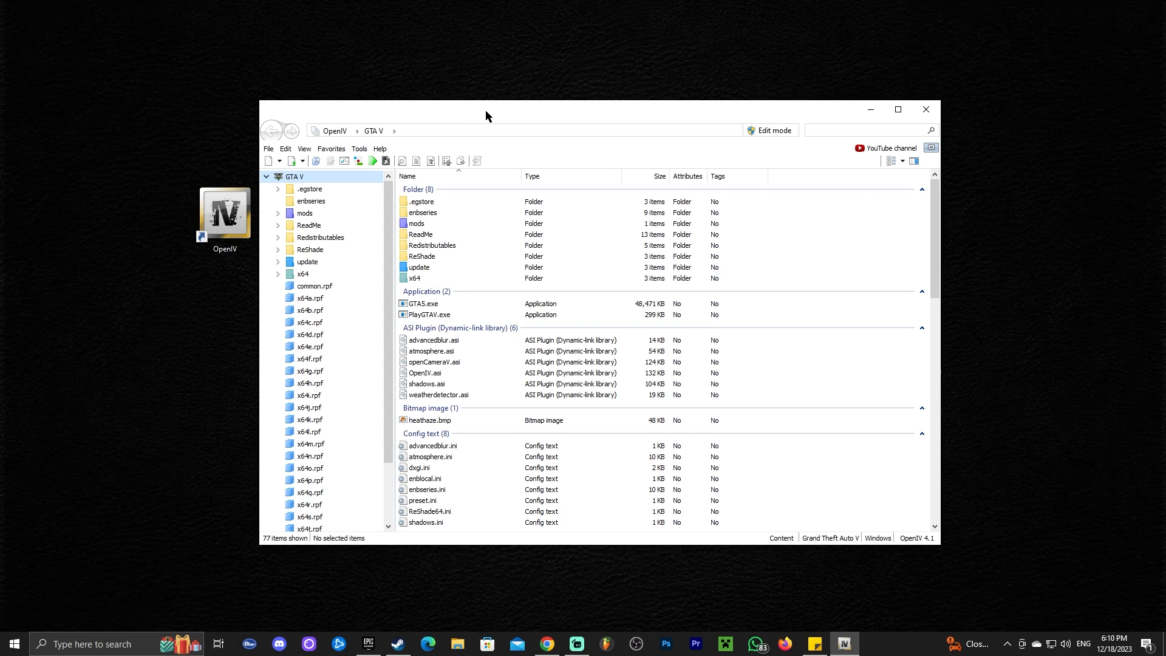
mouse_move(601, 119)
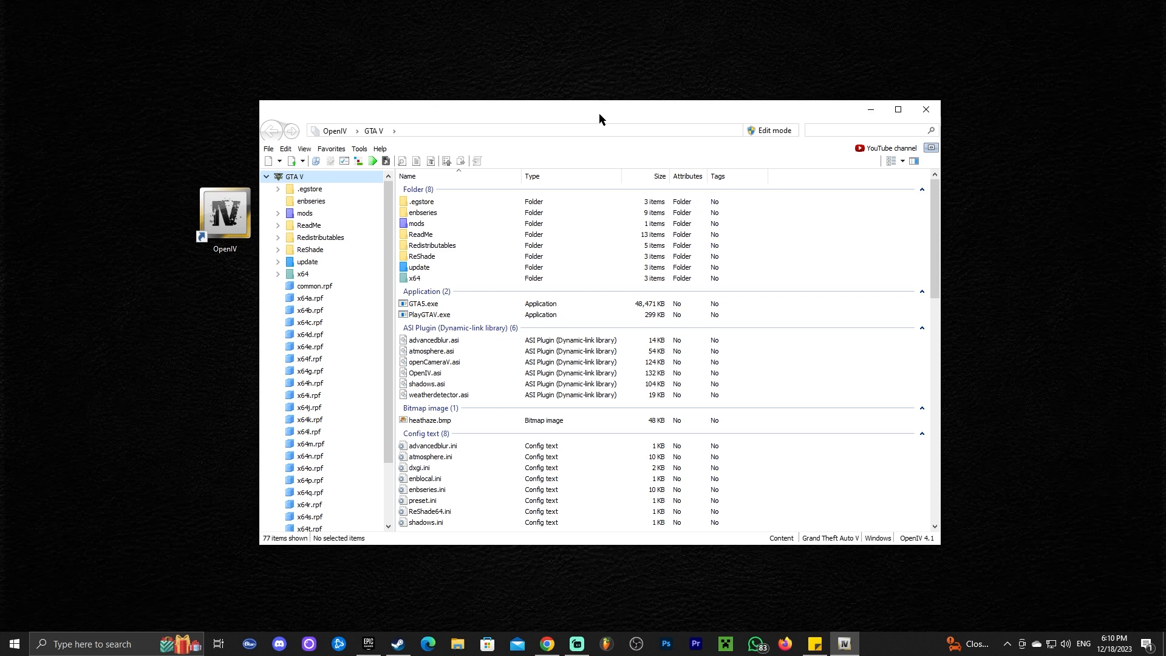